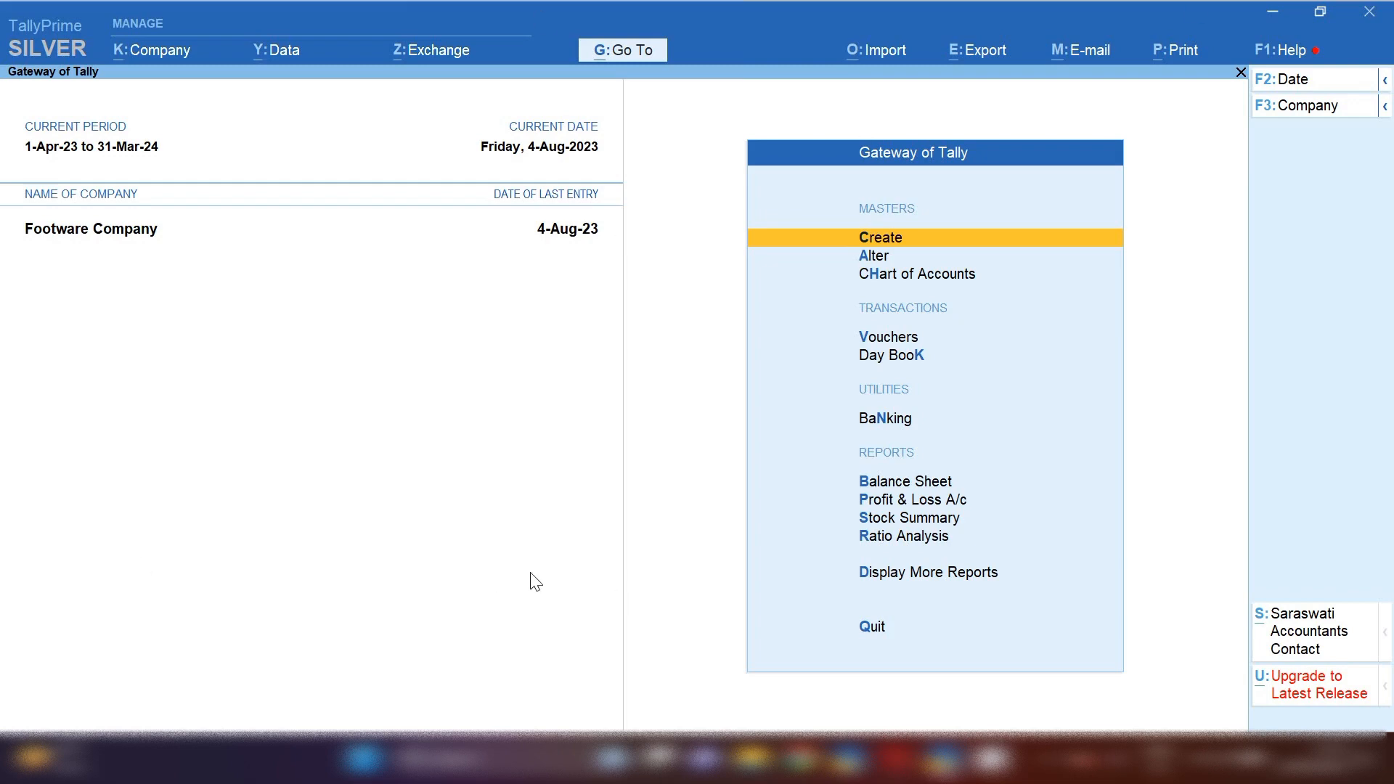
pyautogui.moveTo(845, 415)
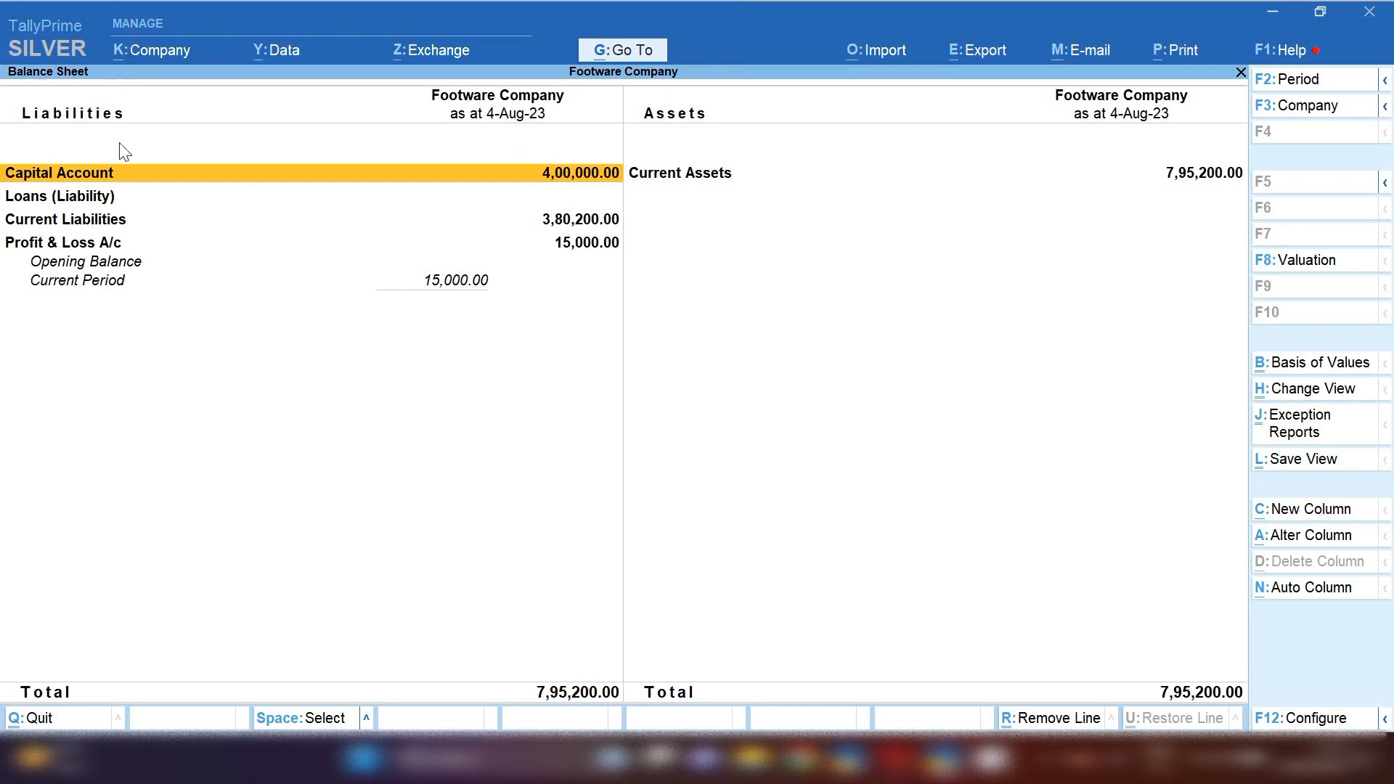
pyautogui.moveTo(25, 129)
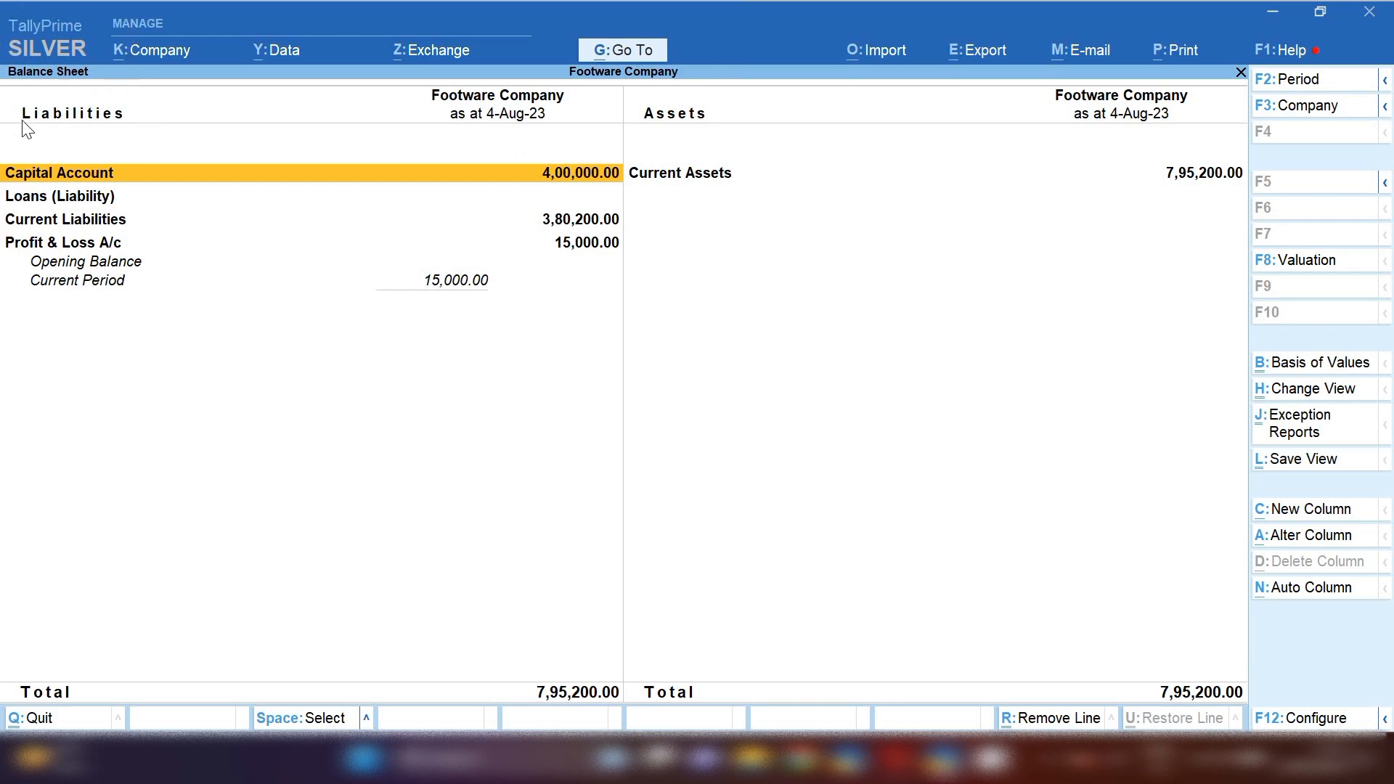
pyautogui.moveTo(668, 151)
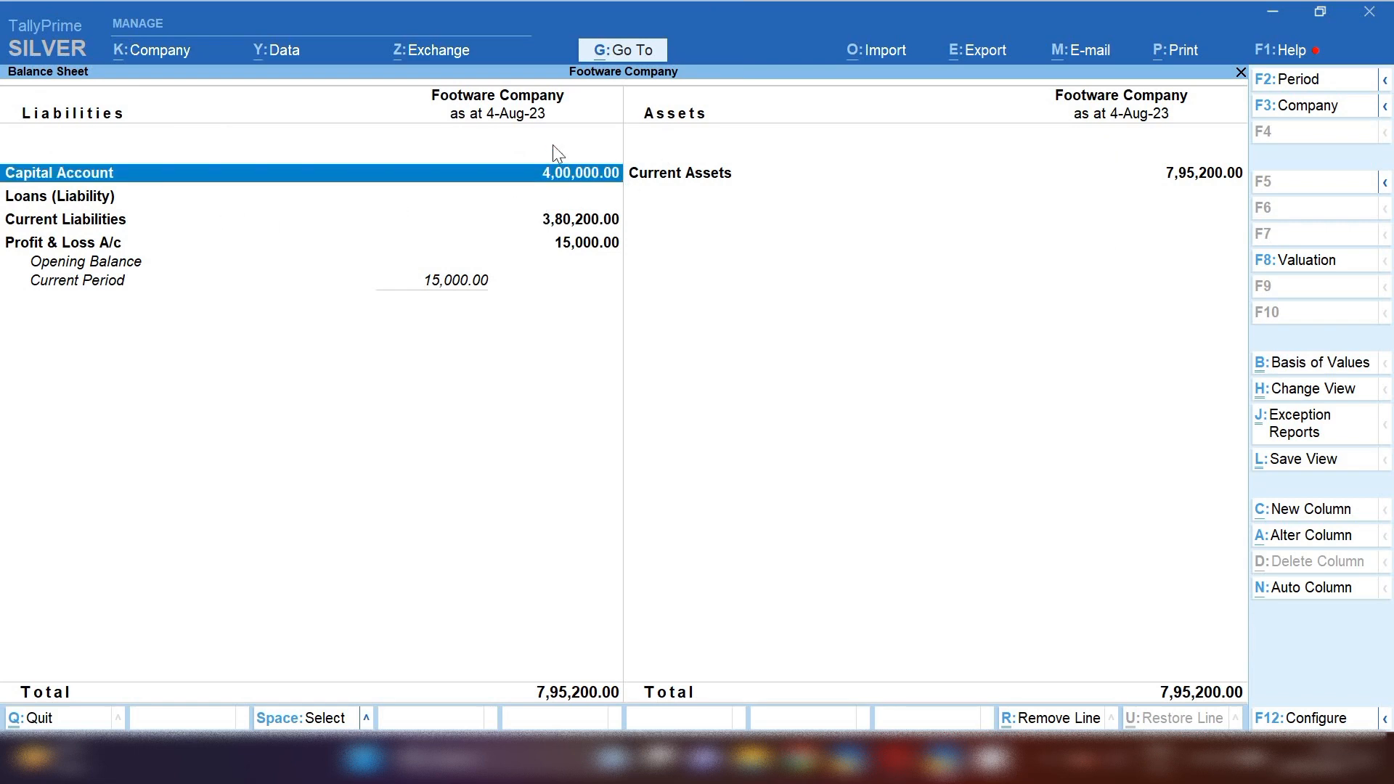
pyautogui.moveTo(566, 193)
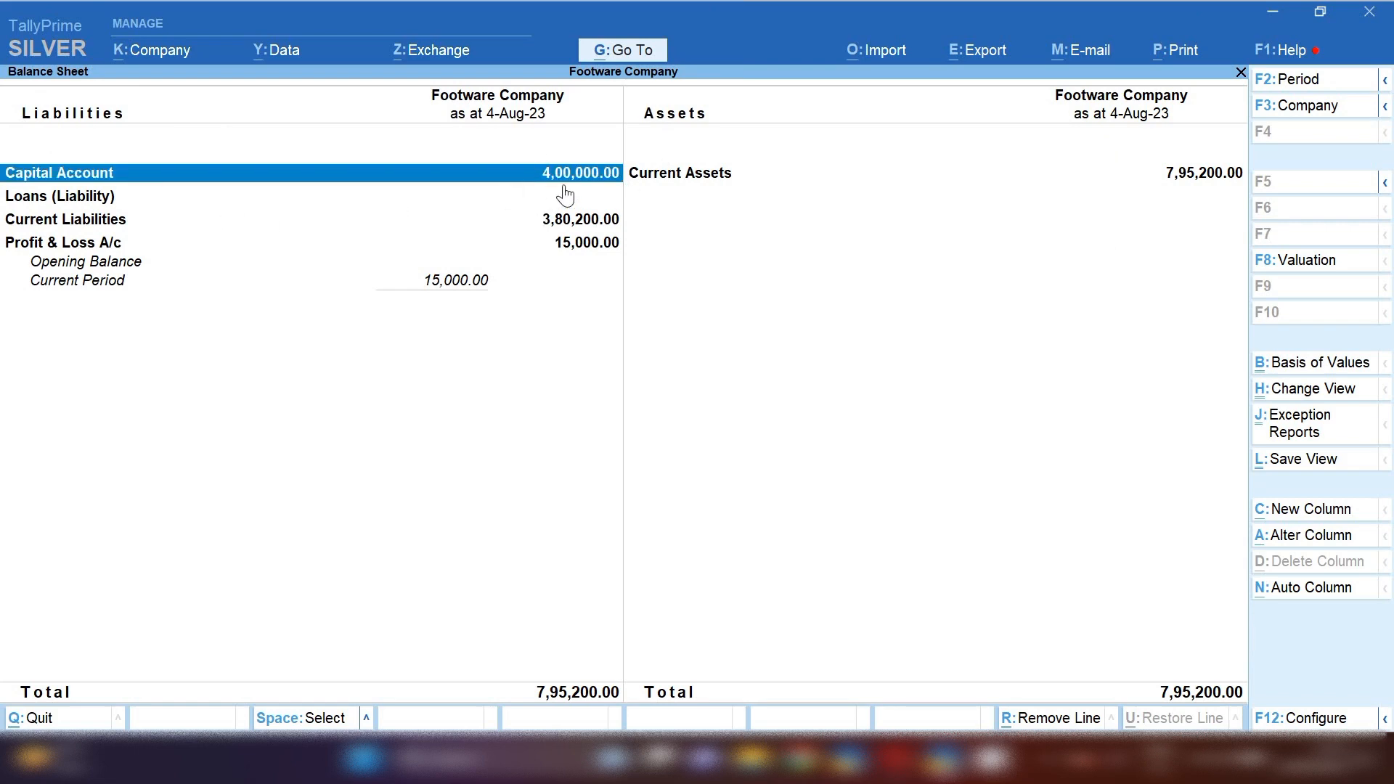
pyautogui.click(65, 219)
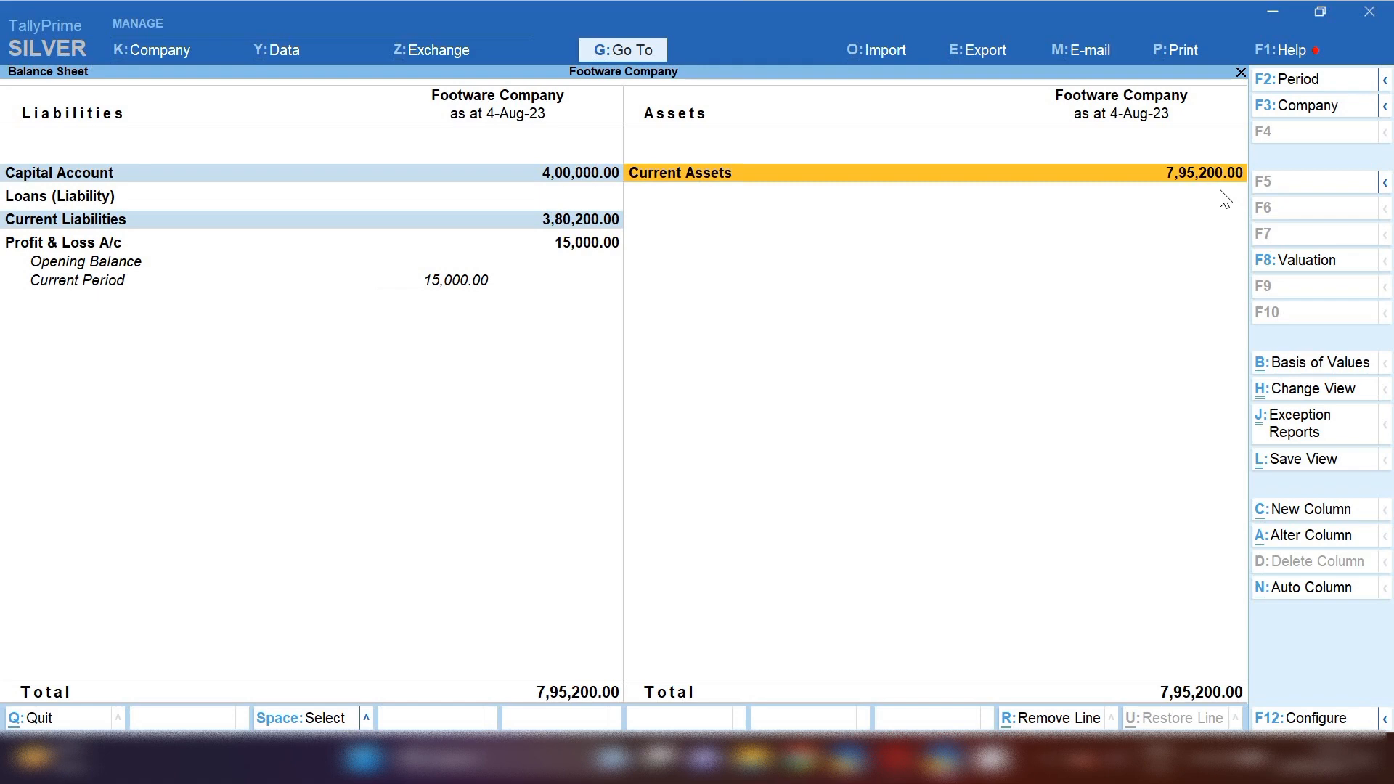
pyautogui.moveTo(466, 298)
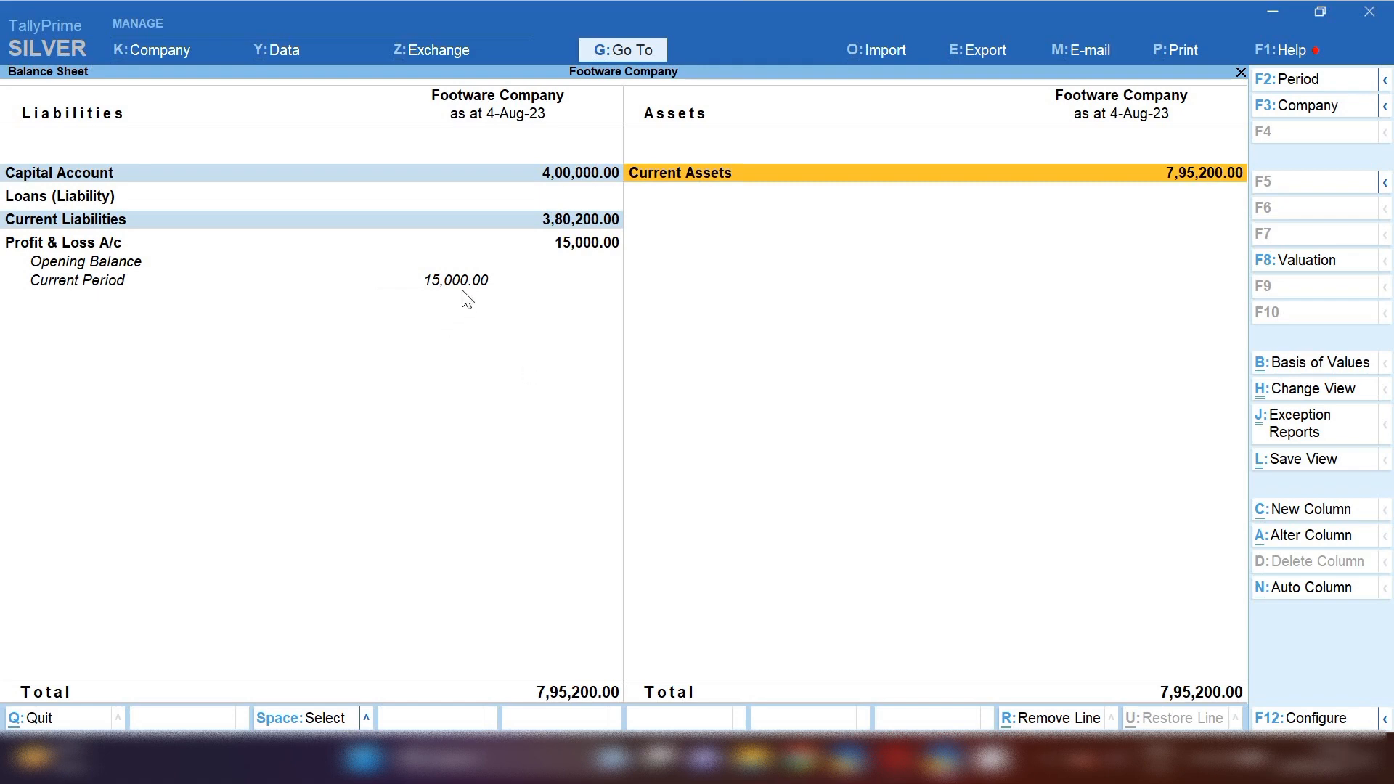
pyautogui.moveTo(475, 293)
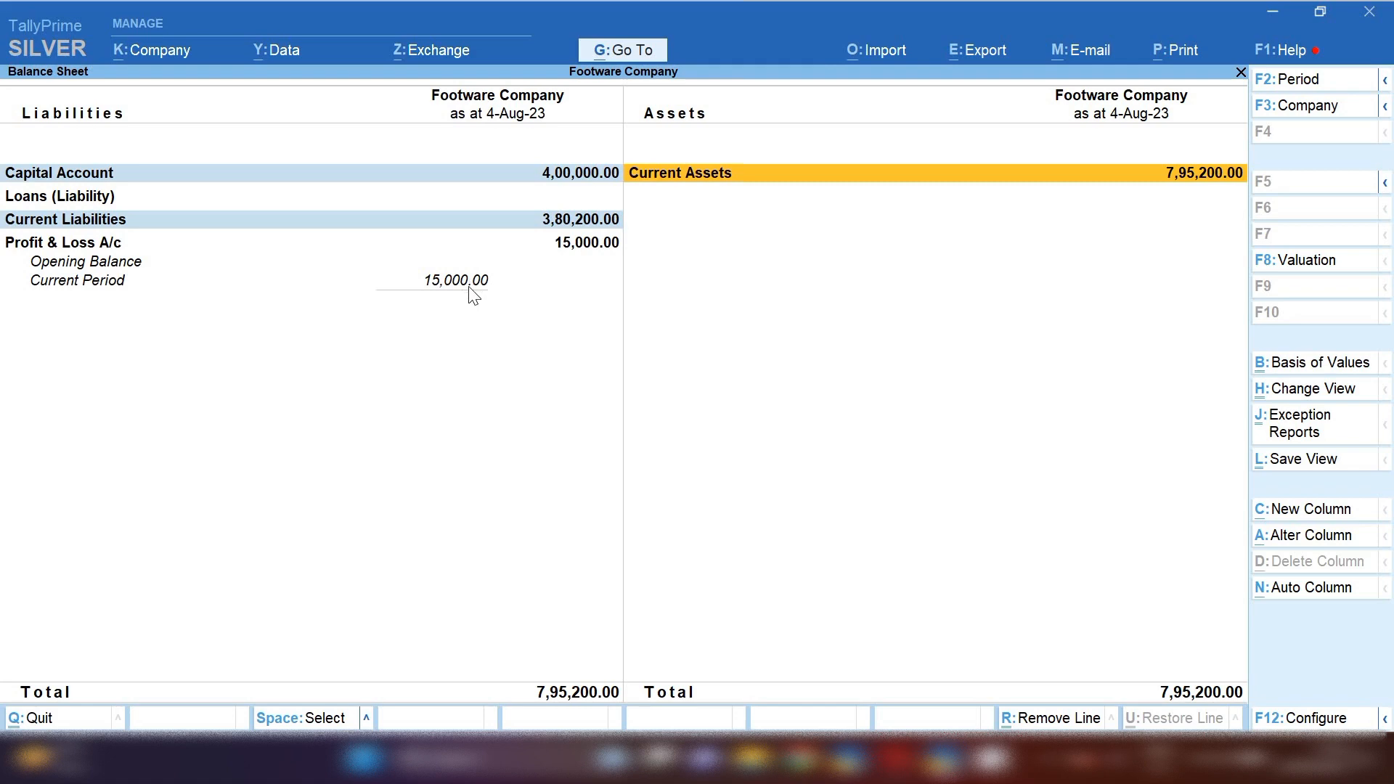
pyautogui.moveTo(549, 252)
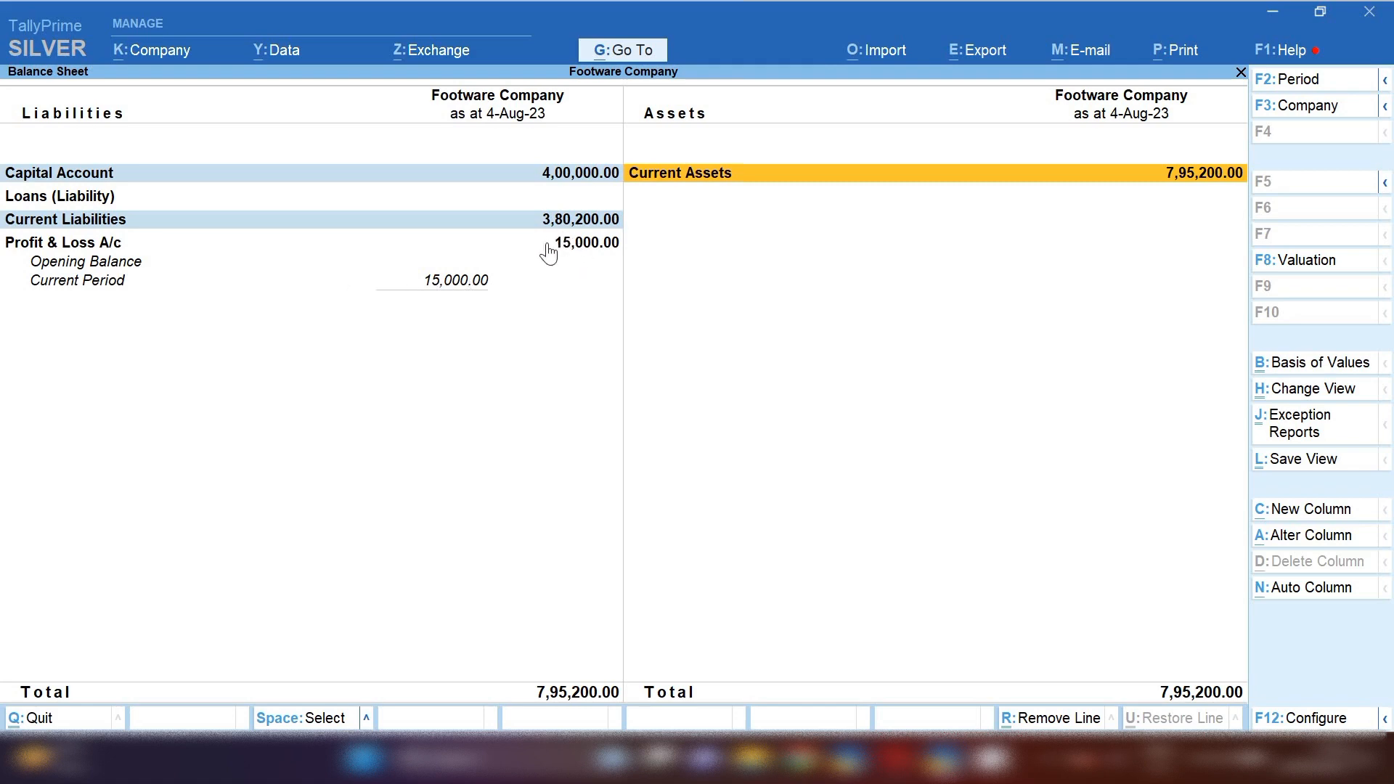
pyautogui.moveTo(562, 175)
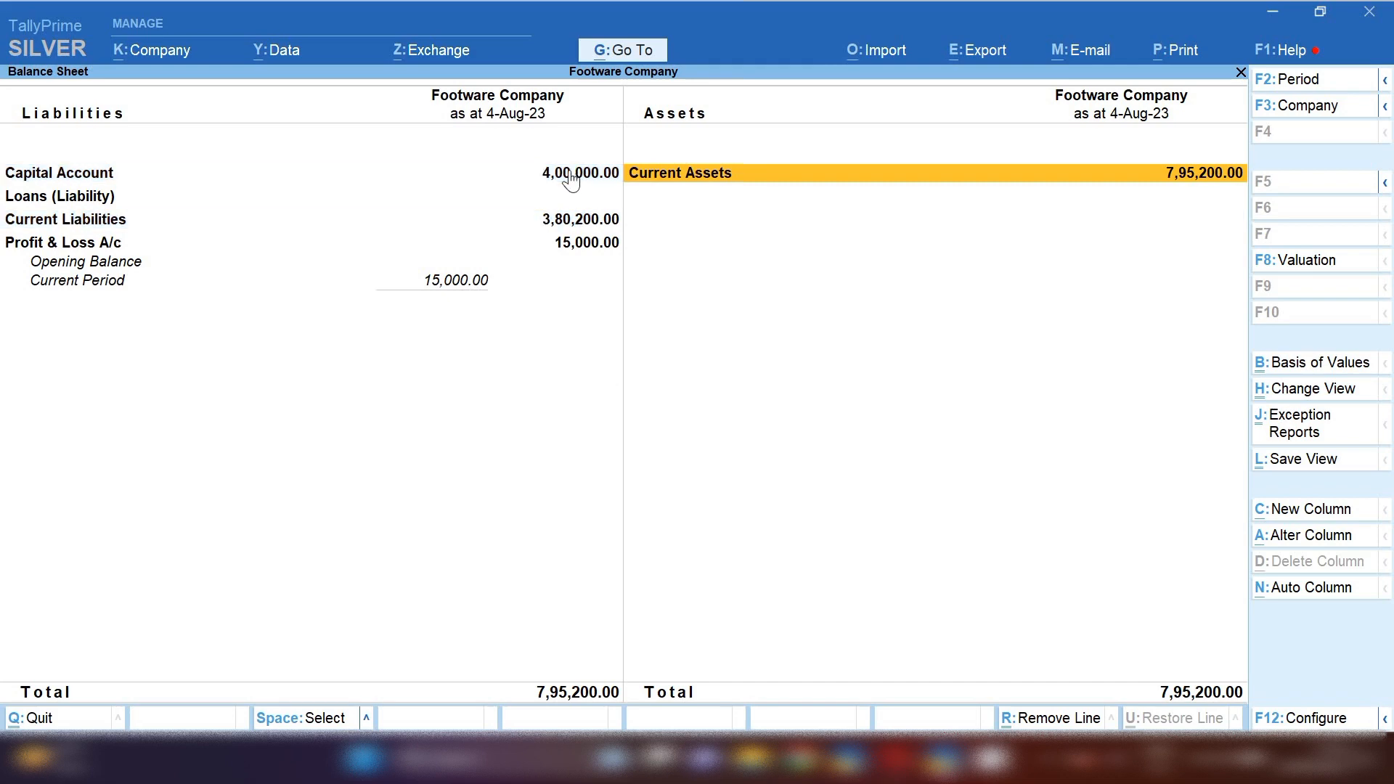
pyautogui.press('Escape')
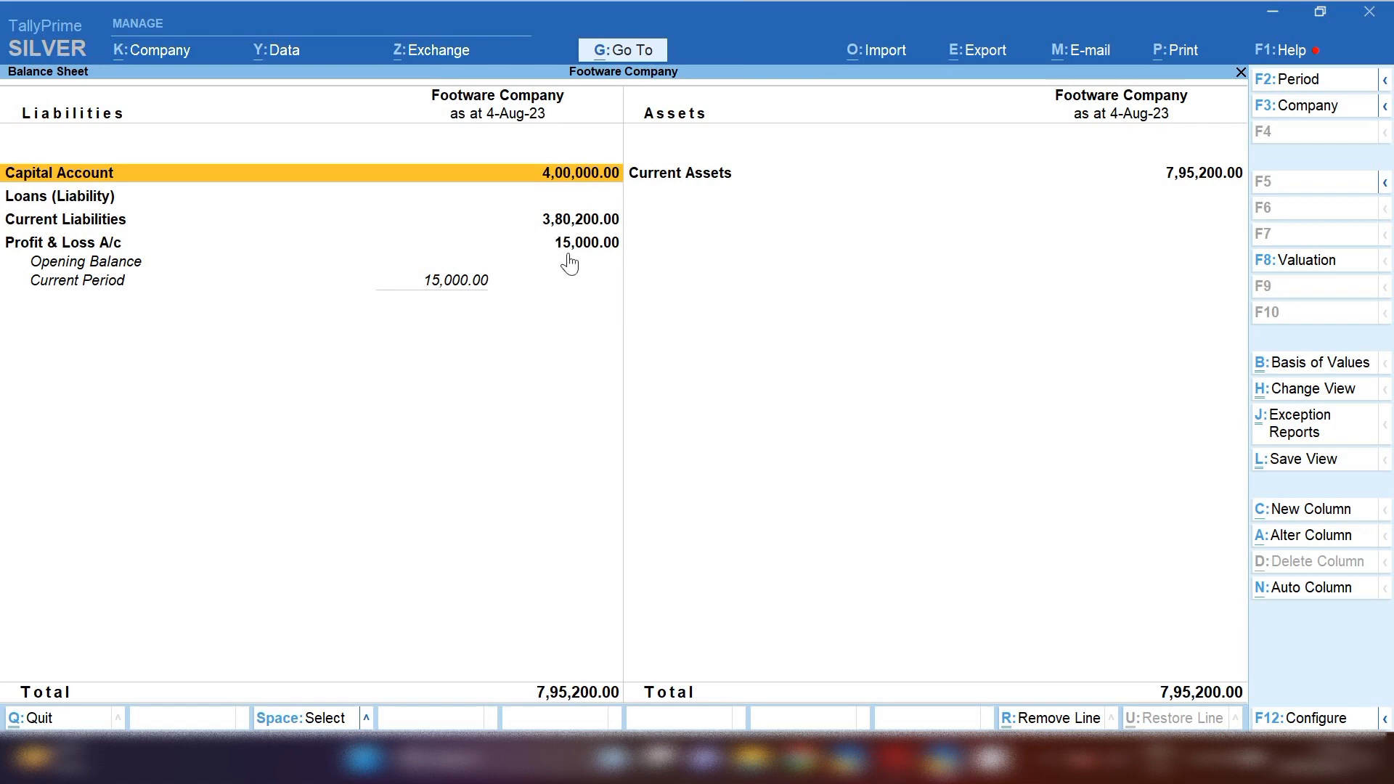
pyautogui.moveTo(702, 189)
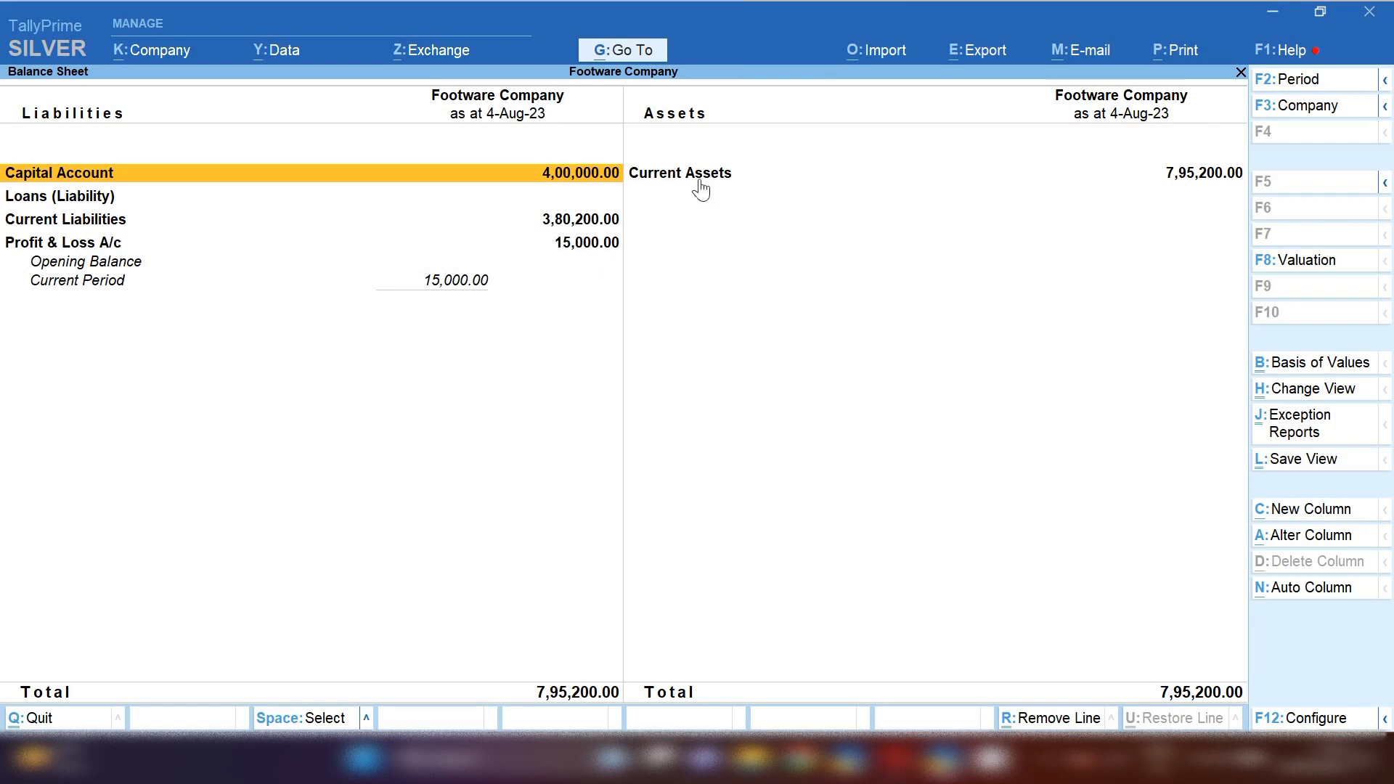
pyautogui.moveTo(606, 260)
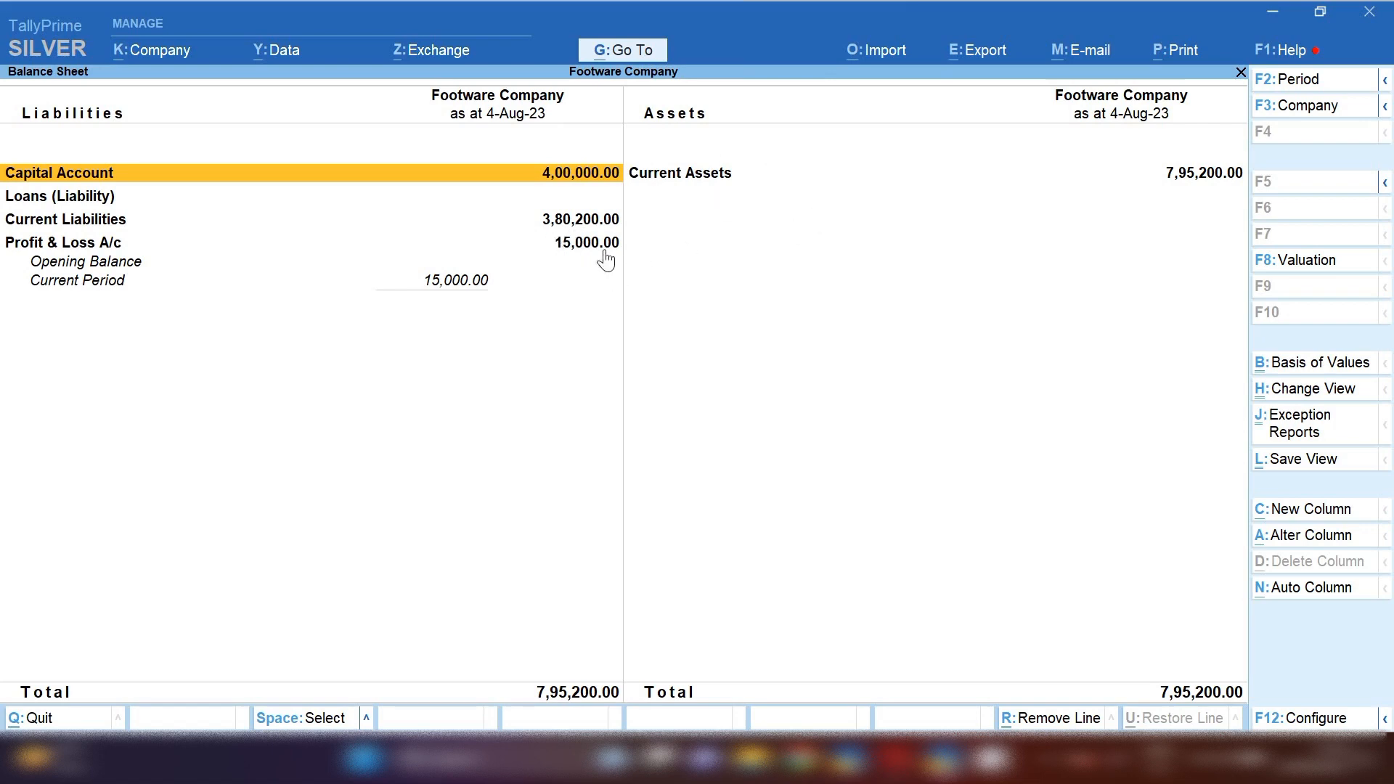
pyautogui.moveTo(571, 257)
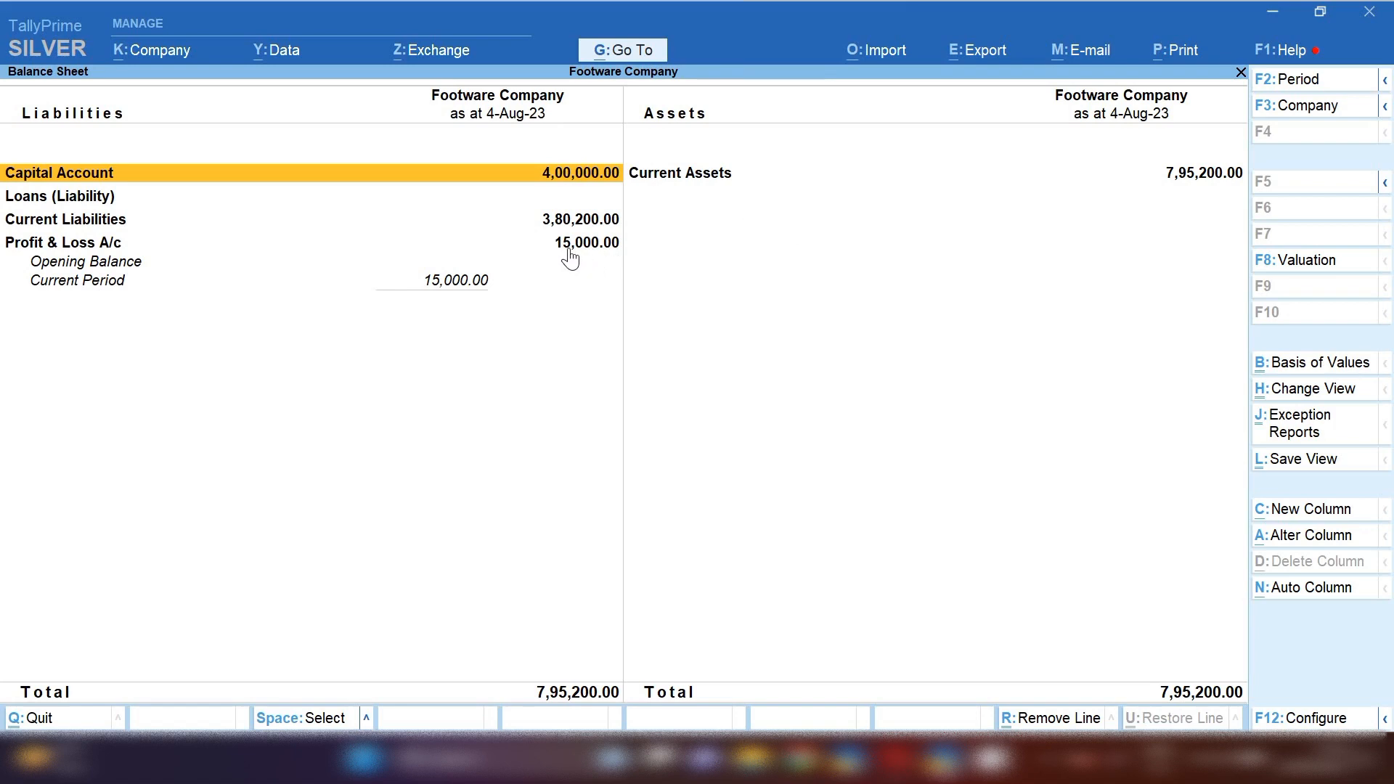
pyautogui.moveTo(535, 249)
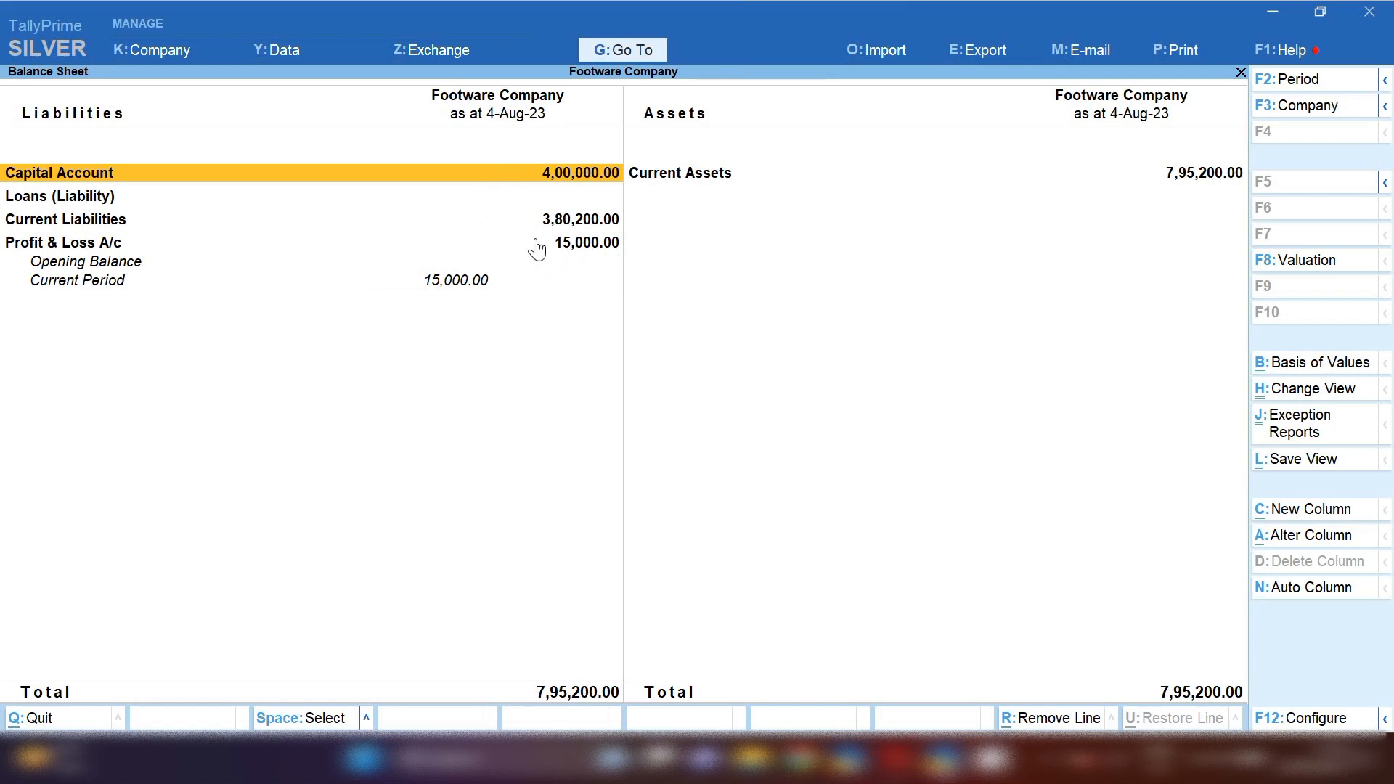
pyautogui.moveTo(577, 258)
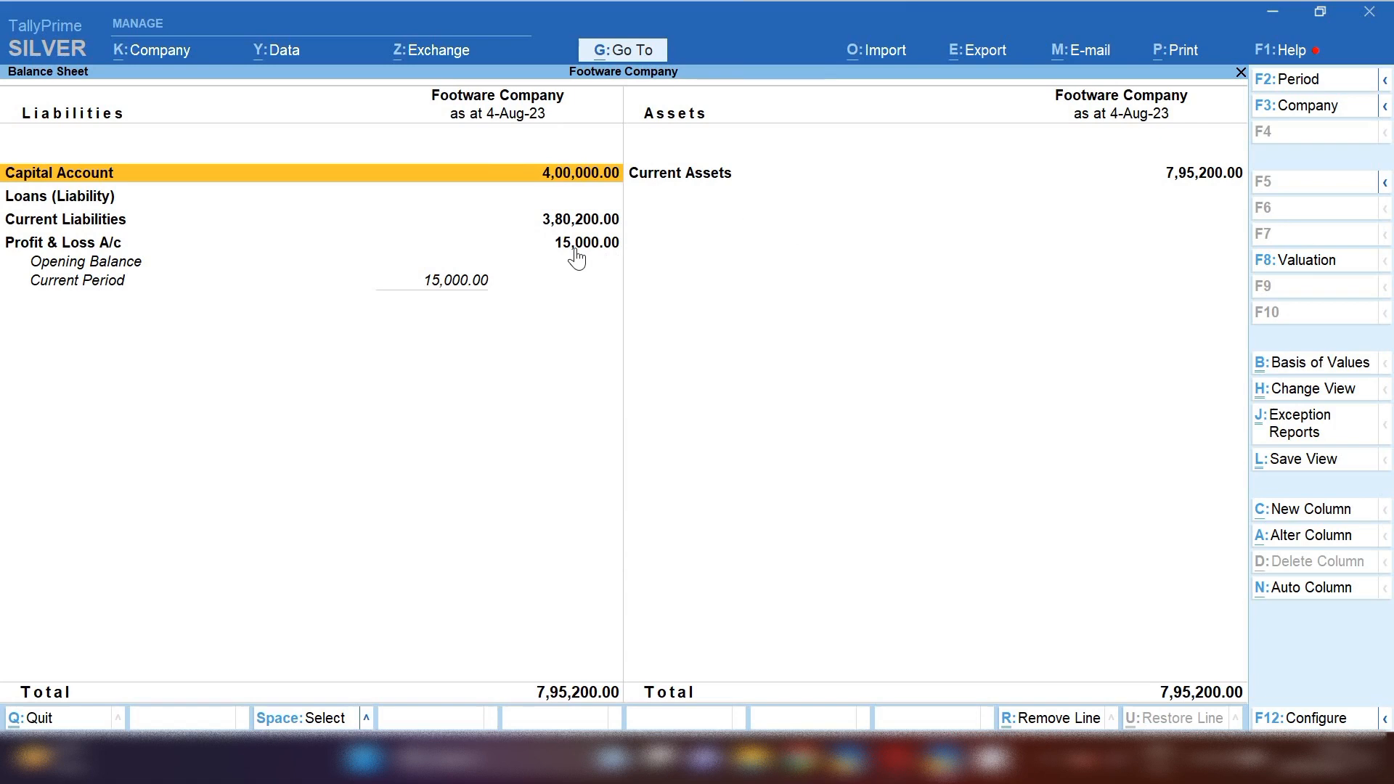
pyautogui.moveTo(575, 182)
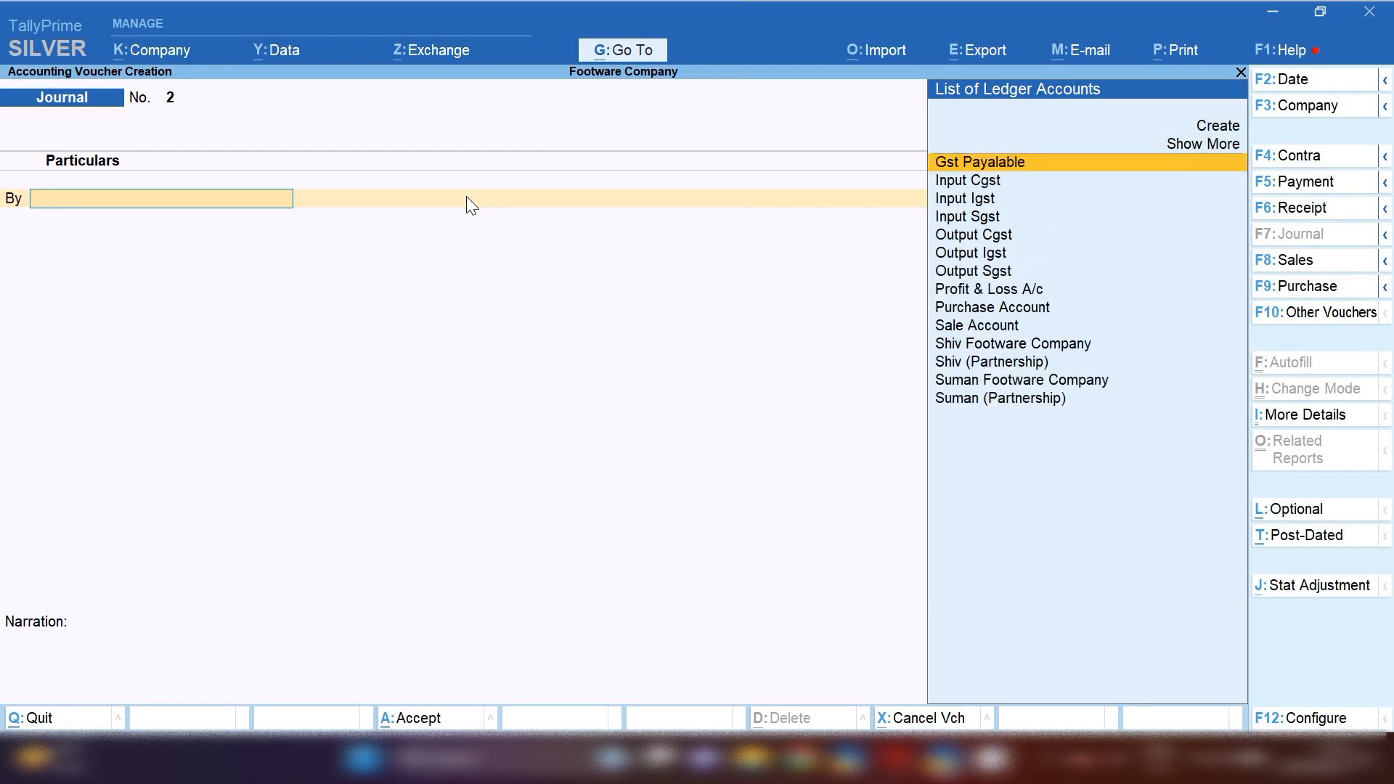
# Step: Debit Profit & Loss A/c and credit Suman and Shiv (Partnership) 7,500 each
pyautogui.click(987, 288)
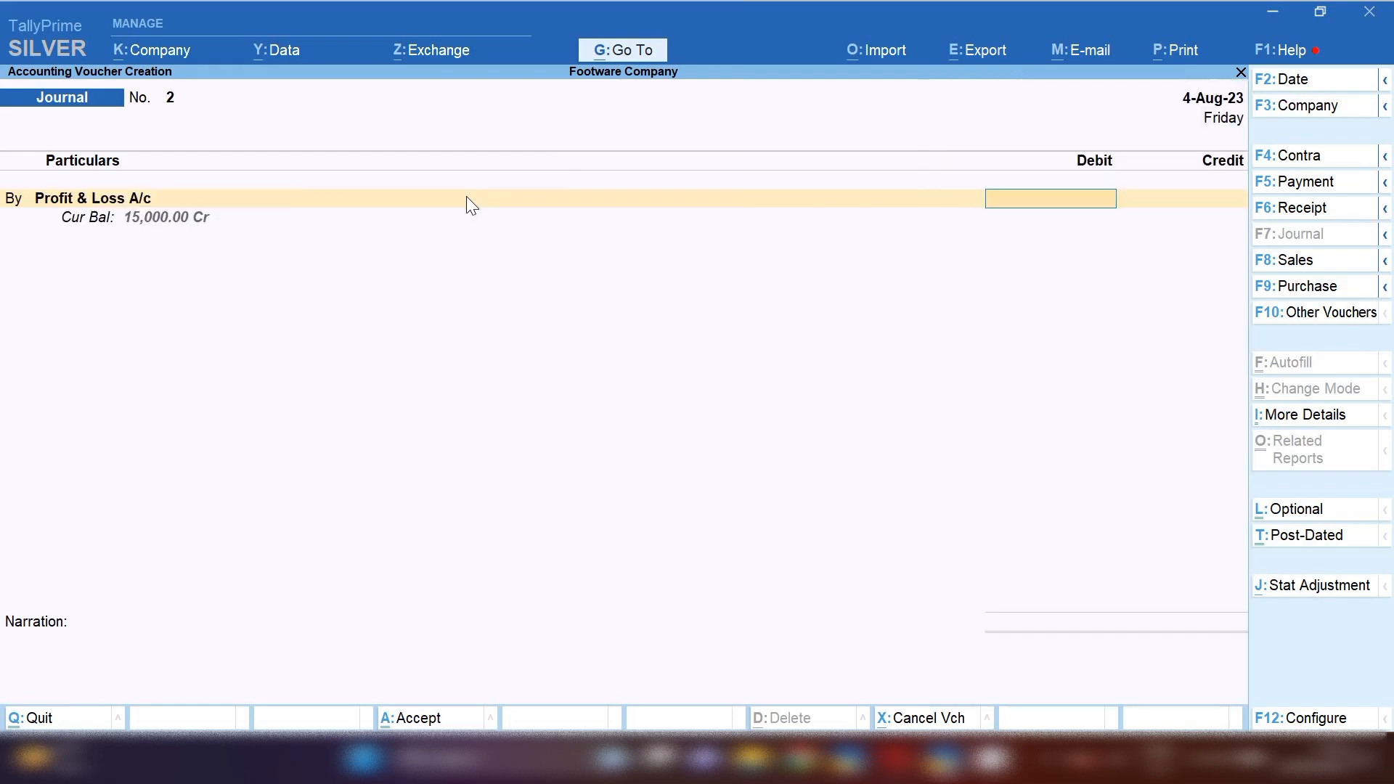
pyautogui.moveTo(135, 190)
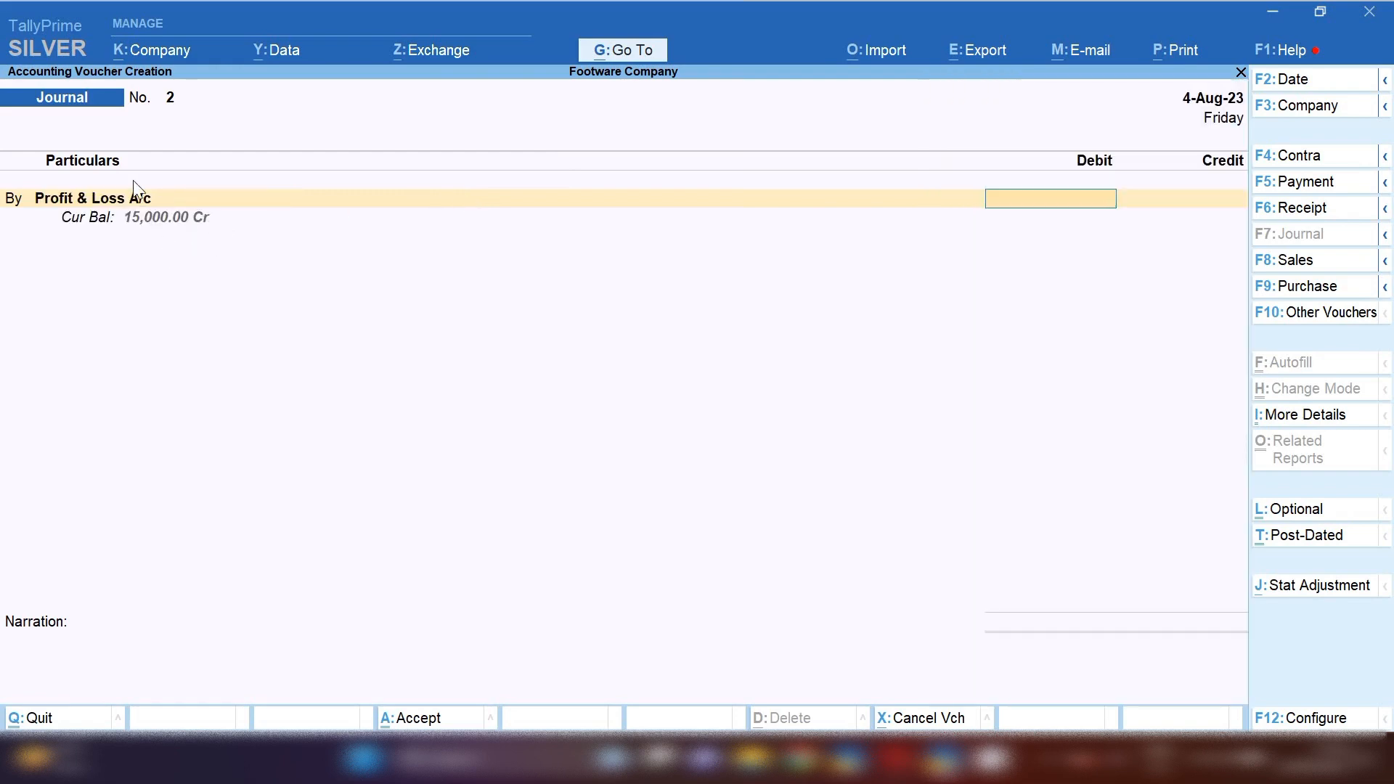
pyautogui.moveTo(1093, 151)
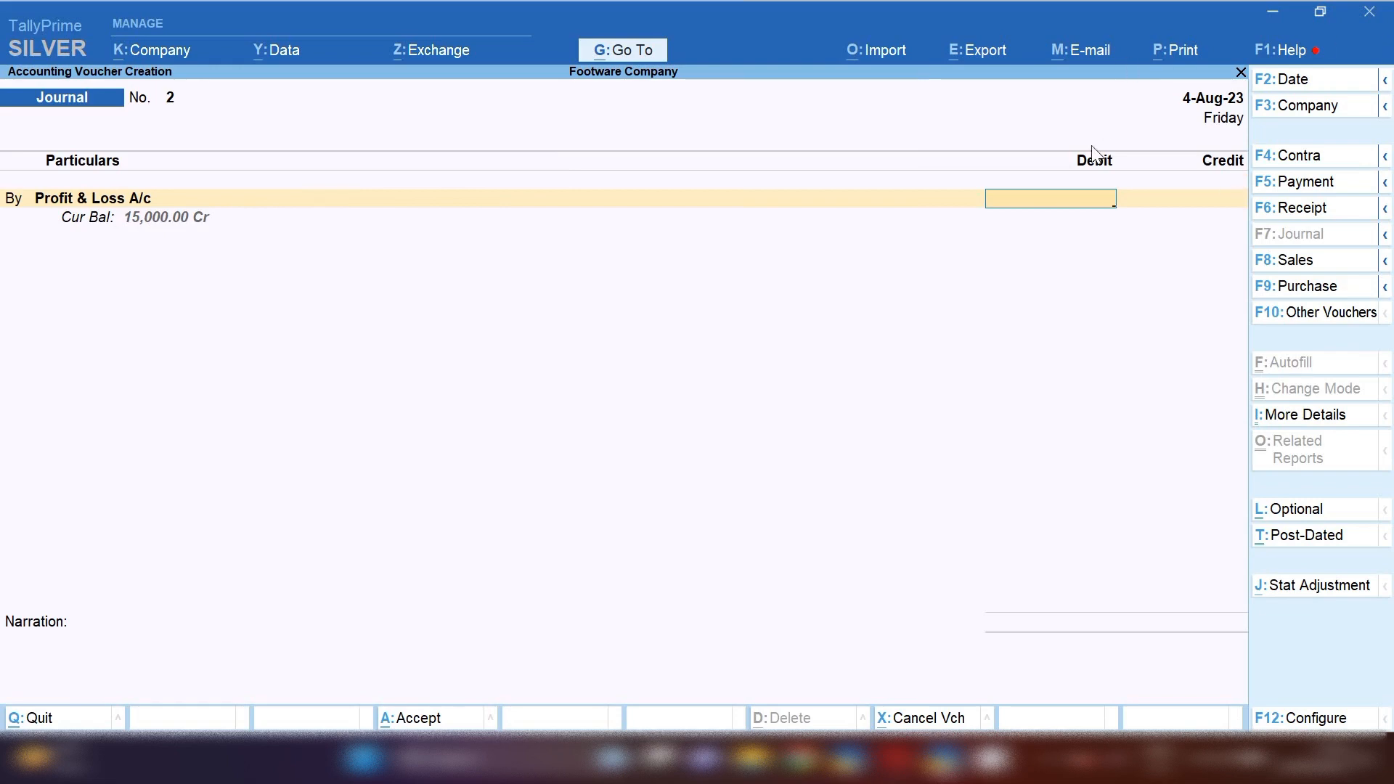
pyautogui.write('1500')
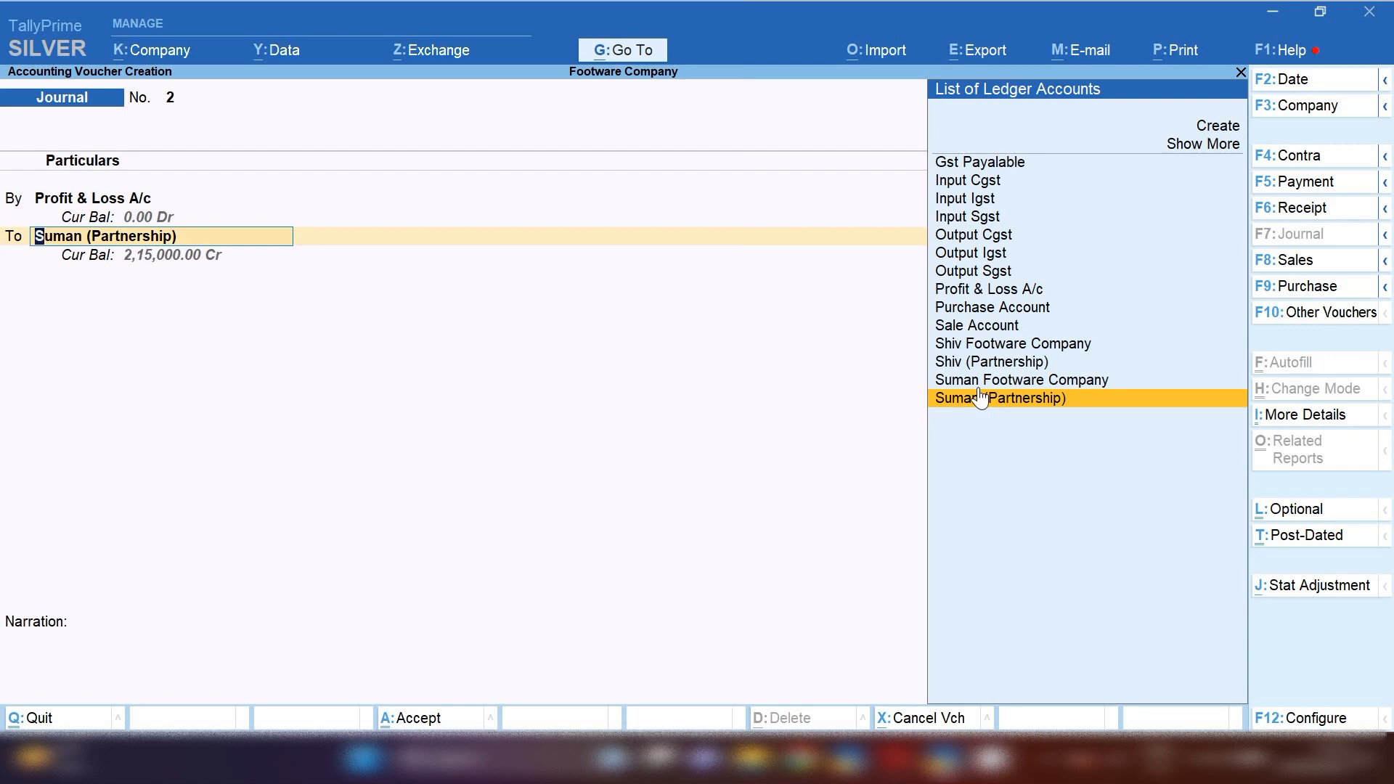
pyautogui.click(999, 397)
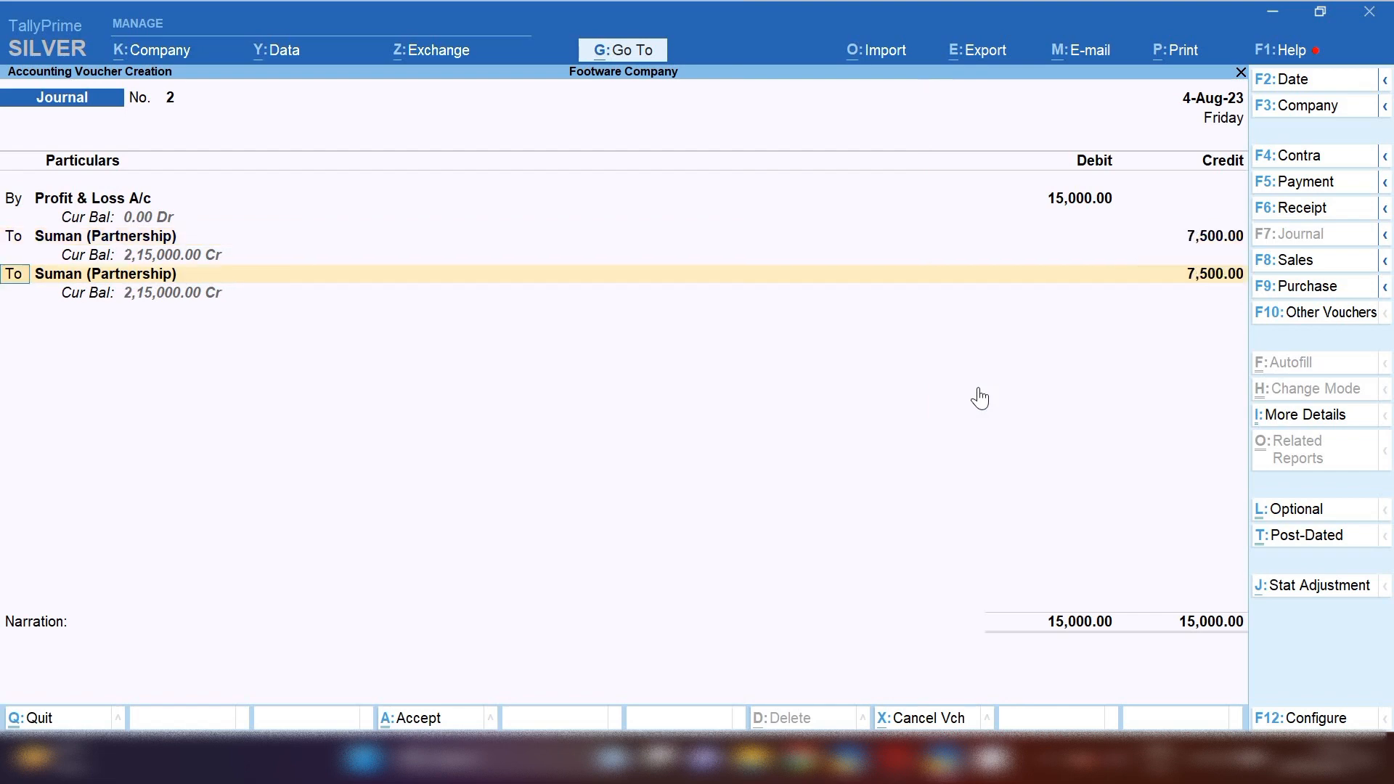
pyautogui.write('Shi')
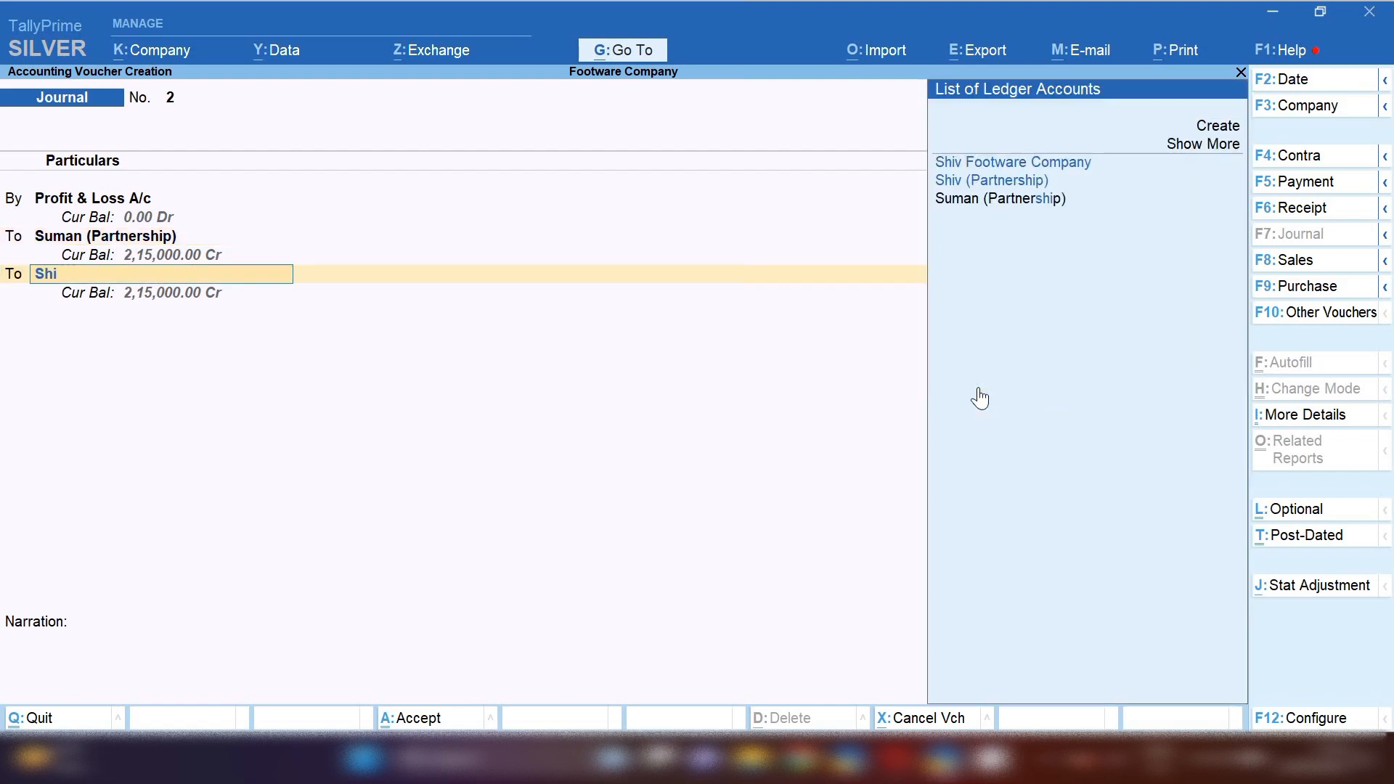
pyautogui.click(991, 180)
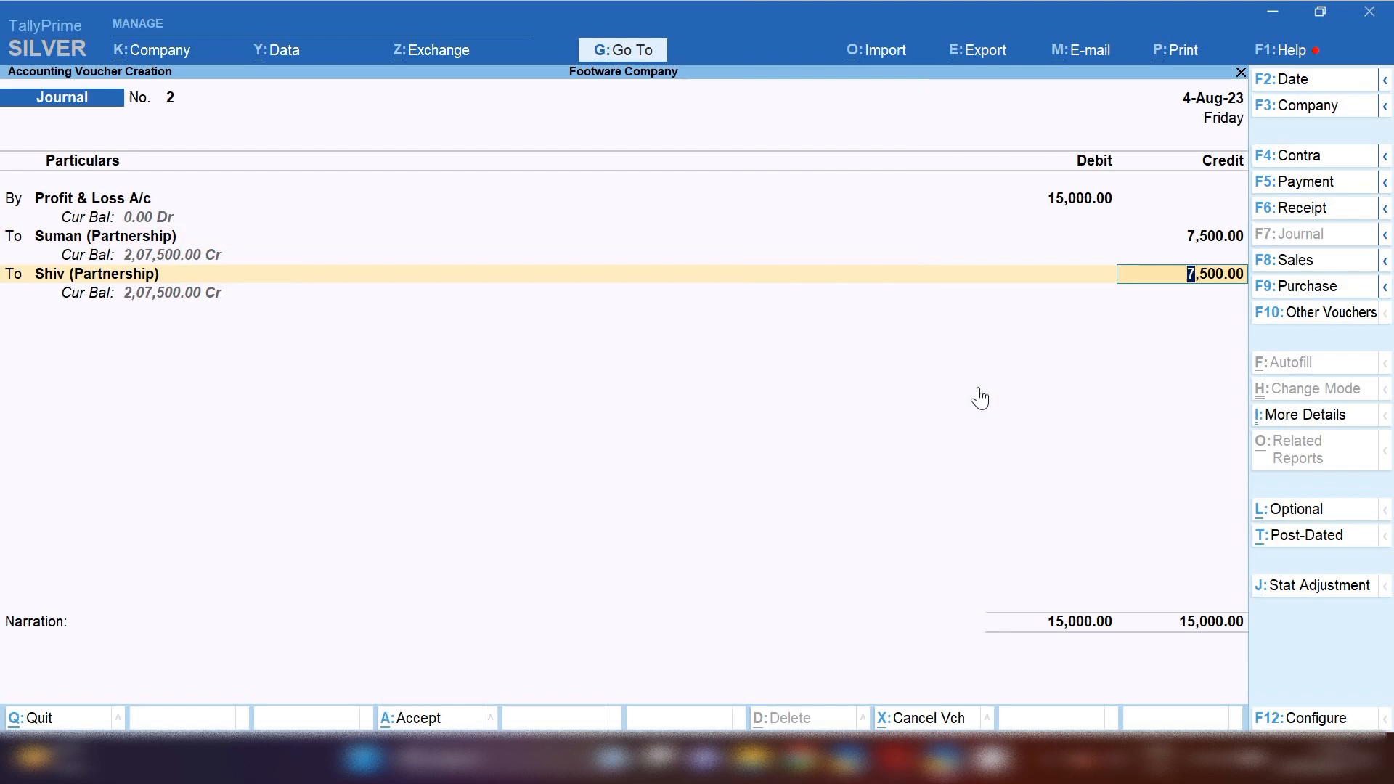
# Step: Add the narration 'being profit & loss account money transfer to capital account'
pyautogui.press('enter')
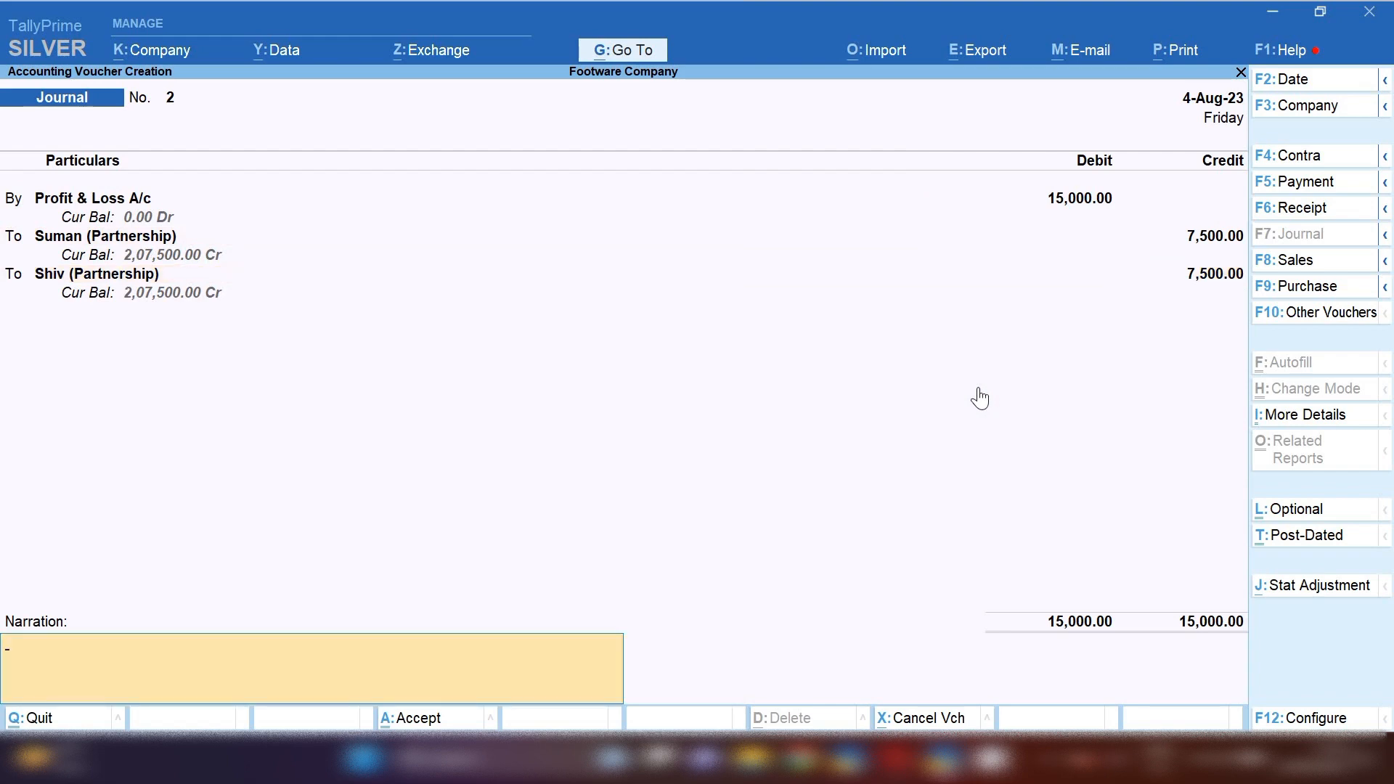
pyautogui.write('being')
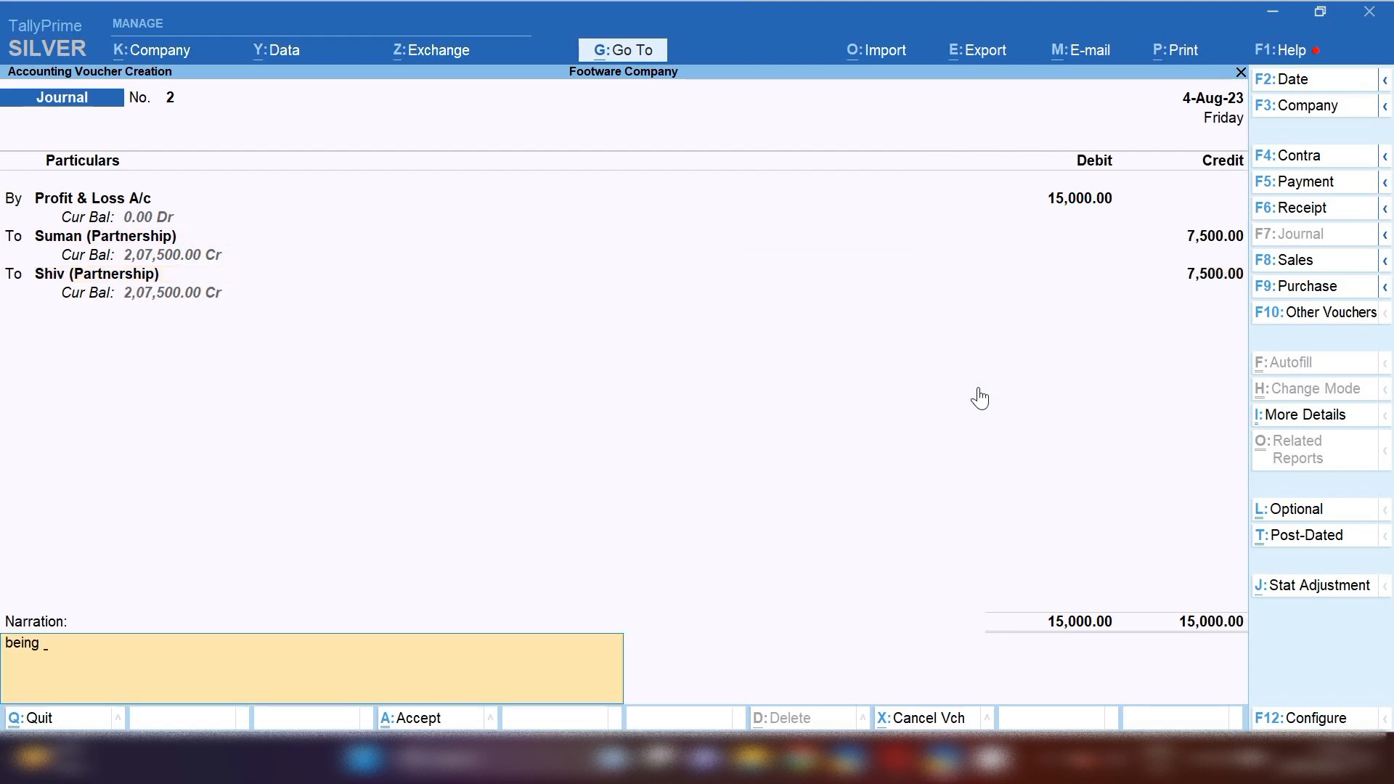
pyautogui.write('profit')
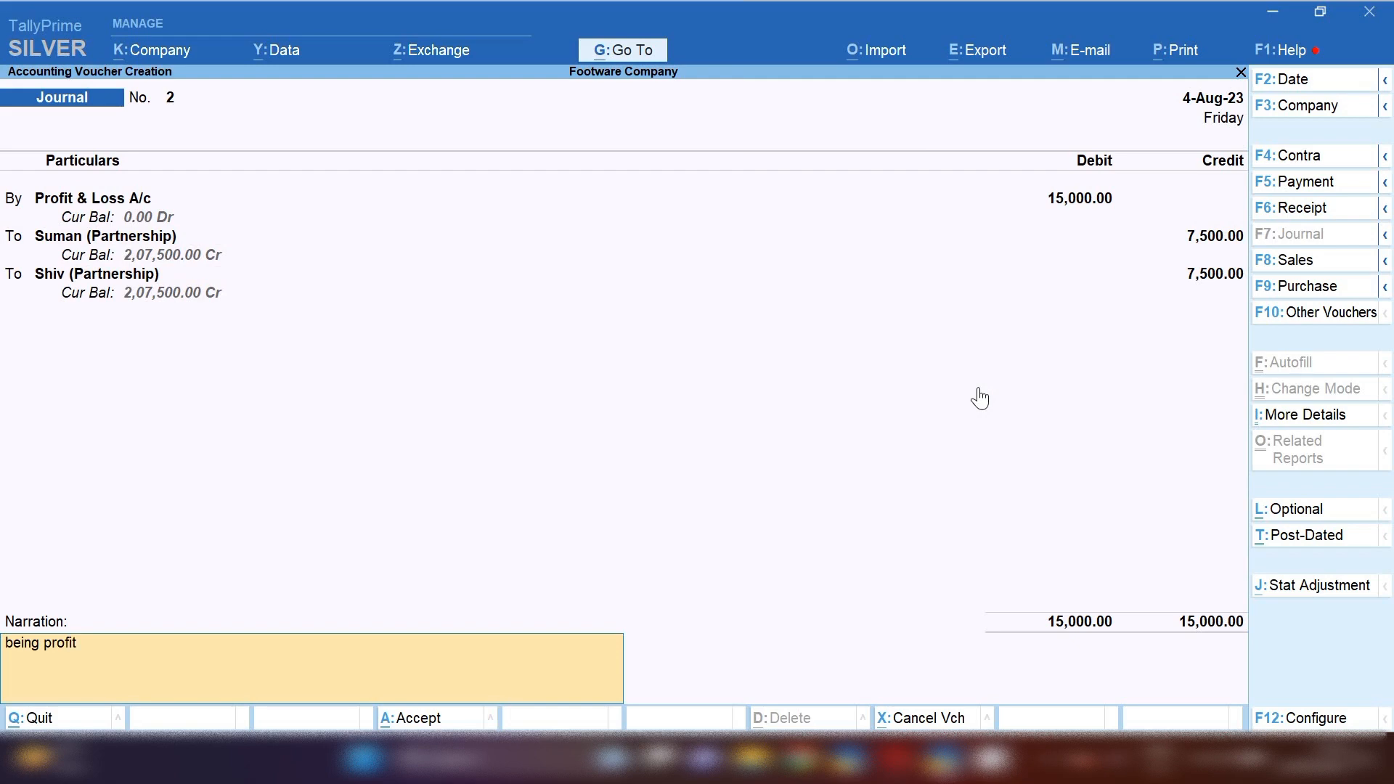
pyautogui.write('& loss')
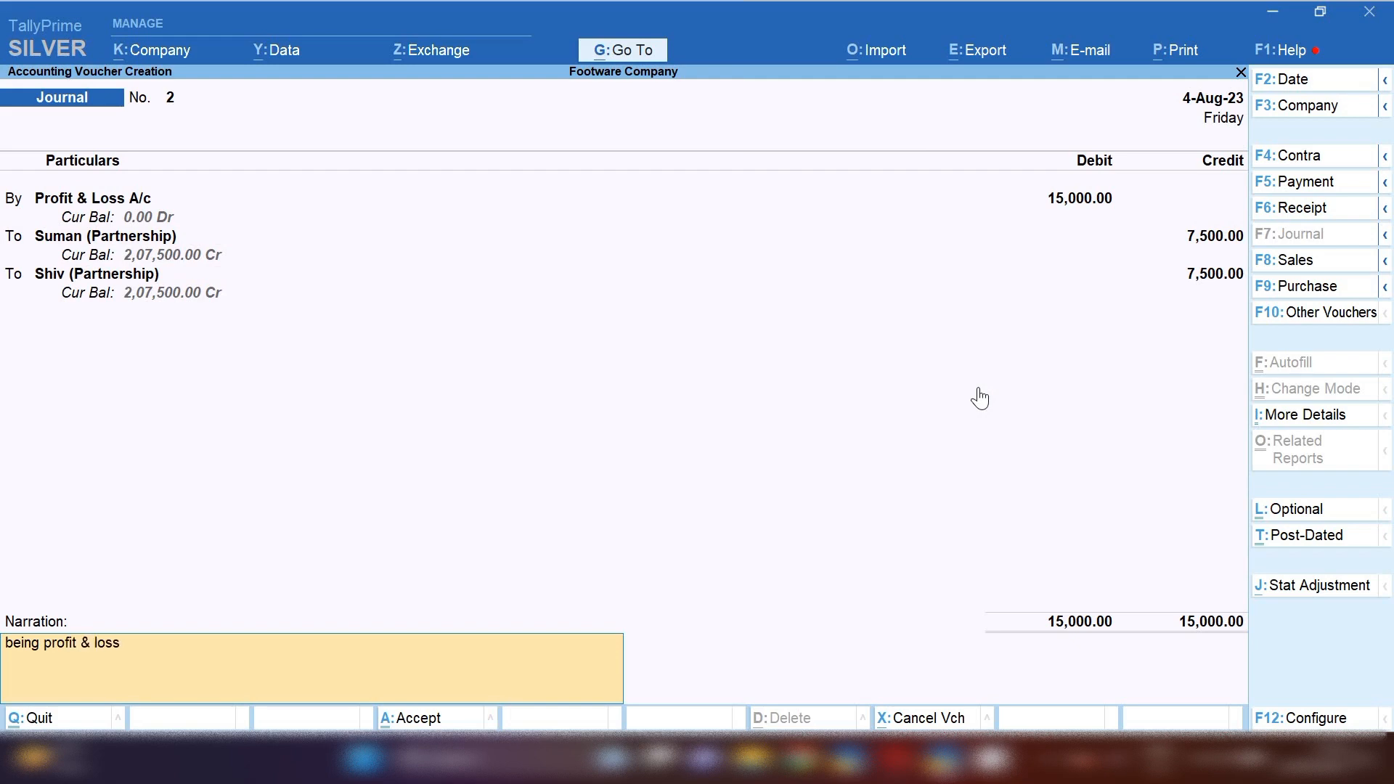
pyautogui.write('account')
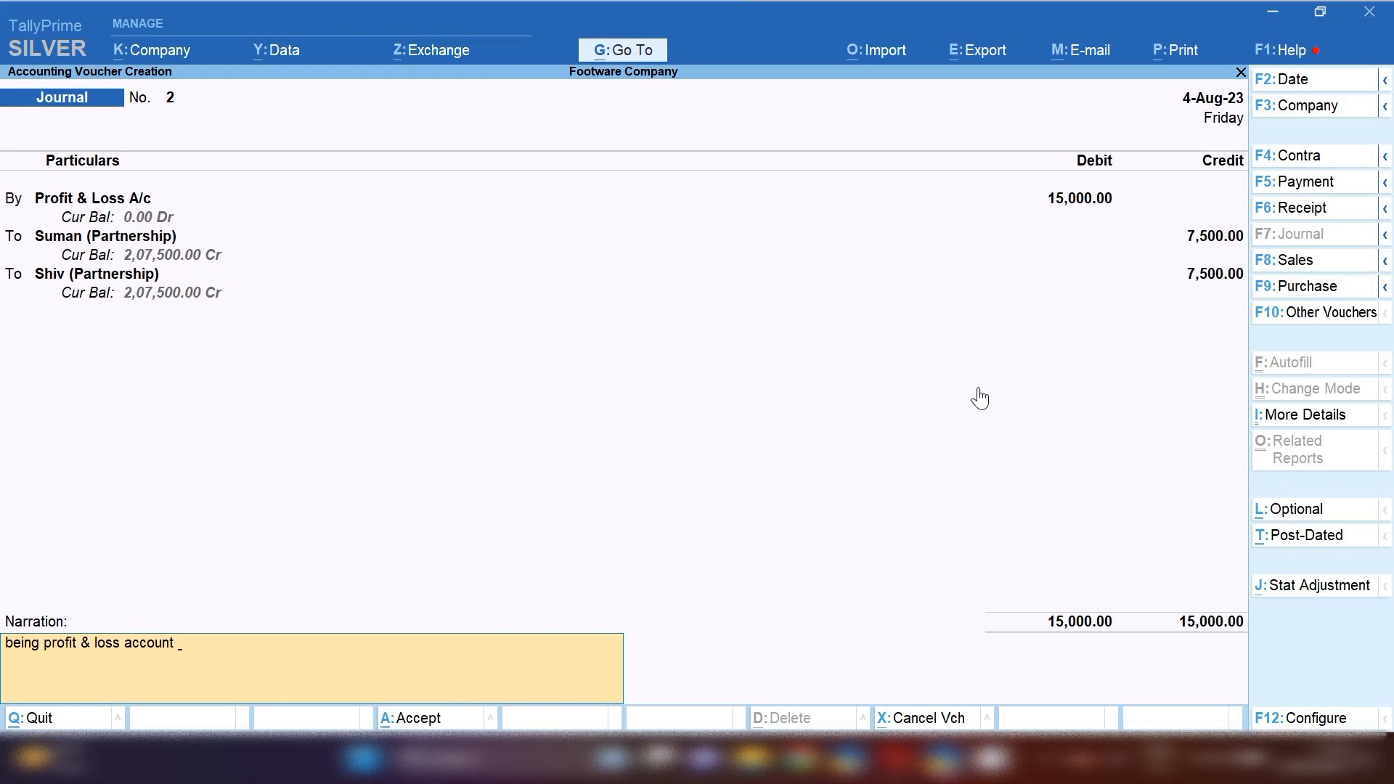
pyautogui.write('money')
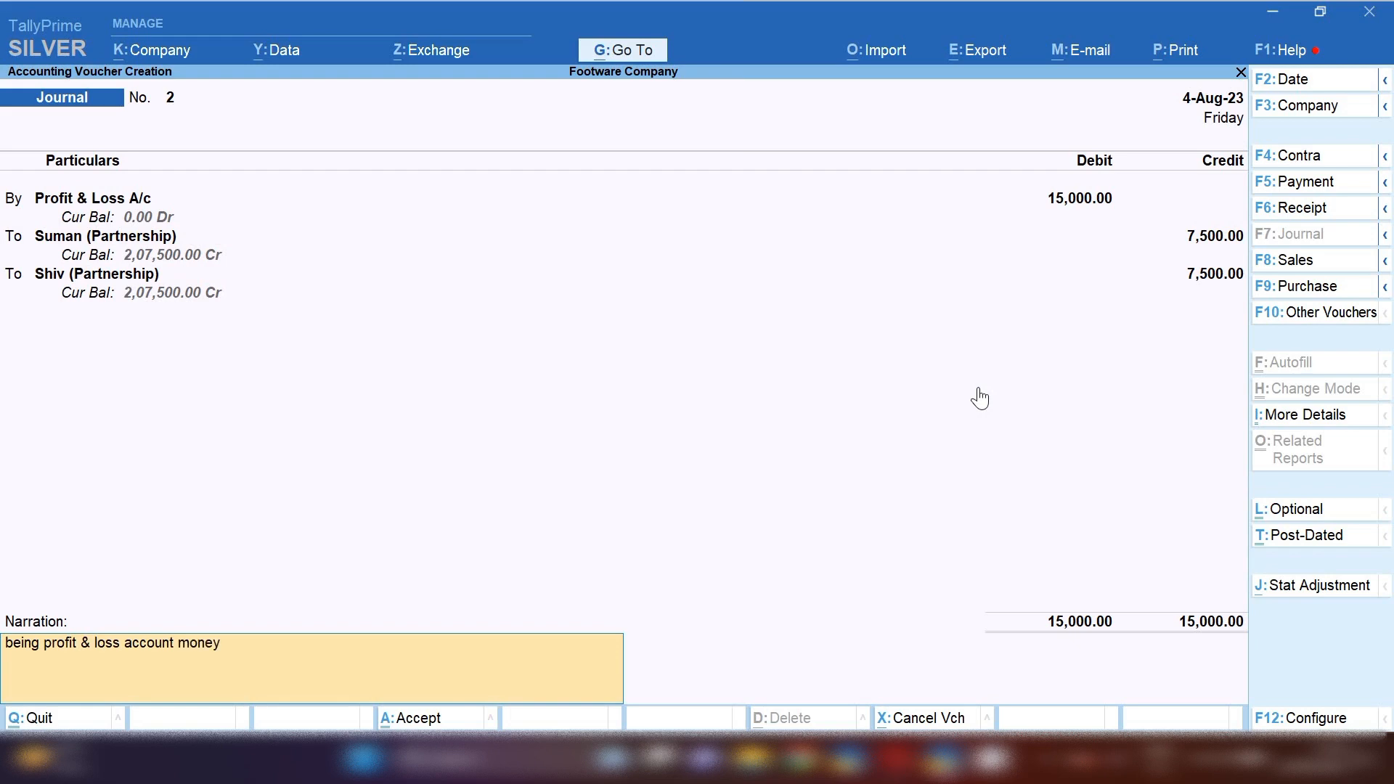
pyautogui.write('transfer t')
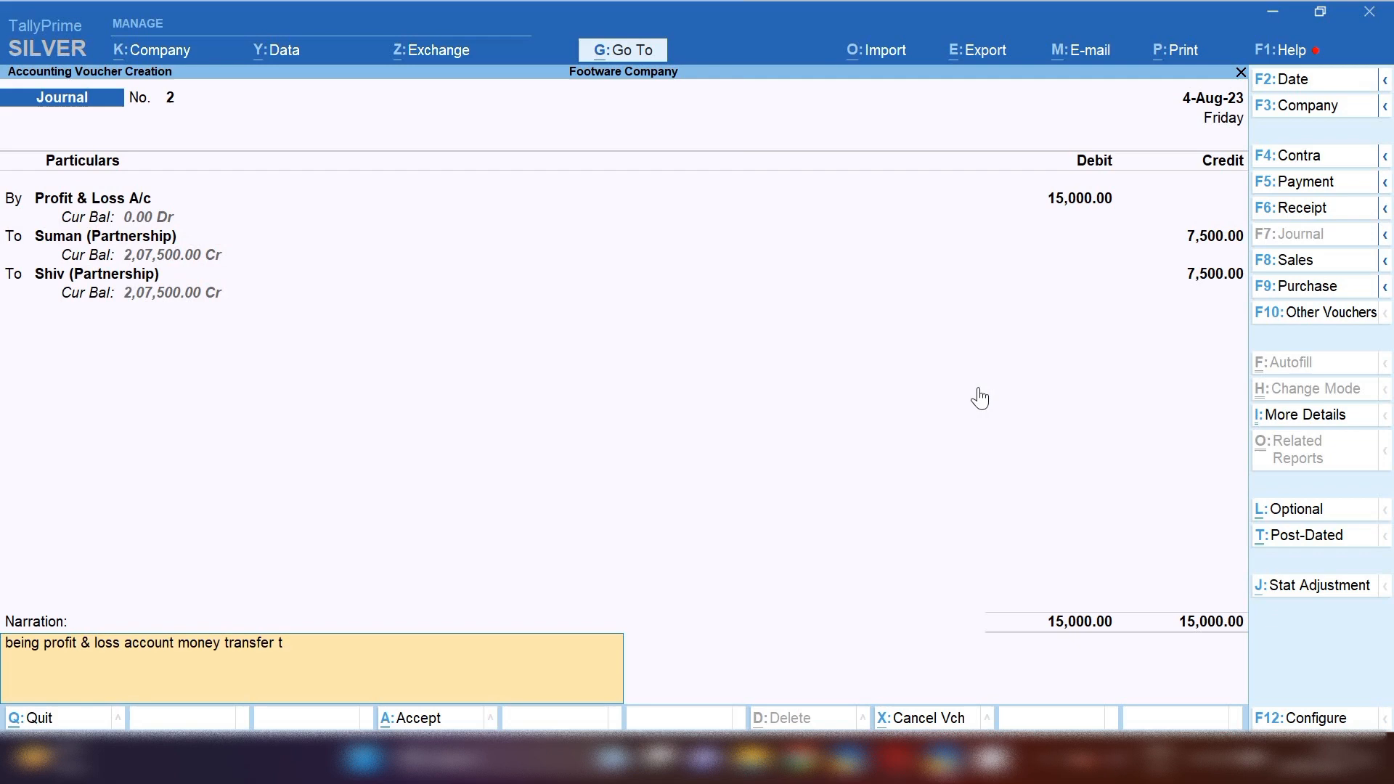
pyautogui.write('o capi')
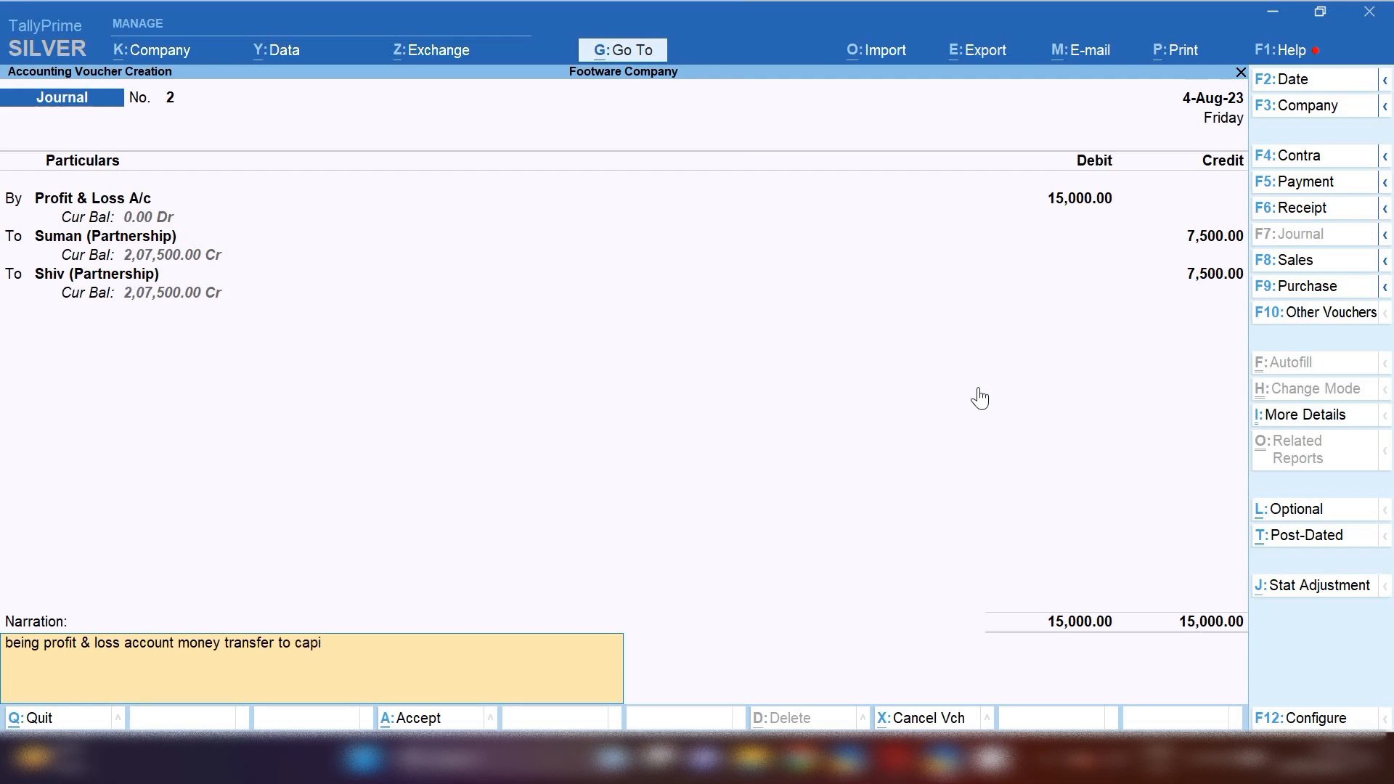
pyautogui.write('tal acoun')
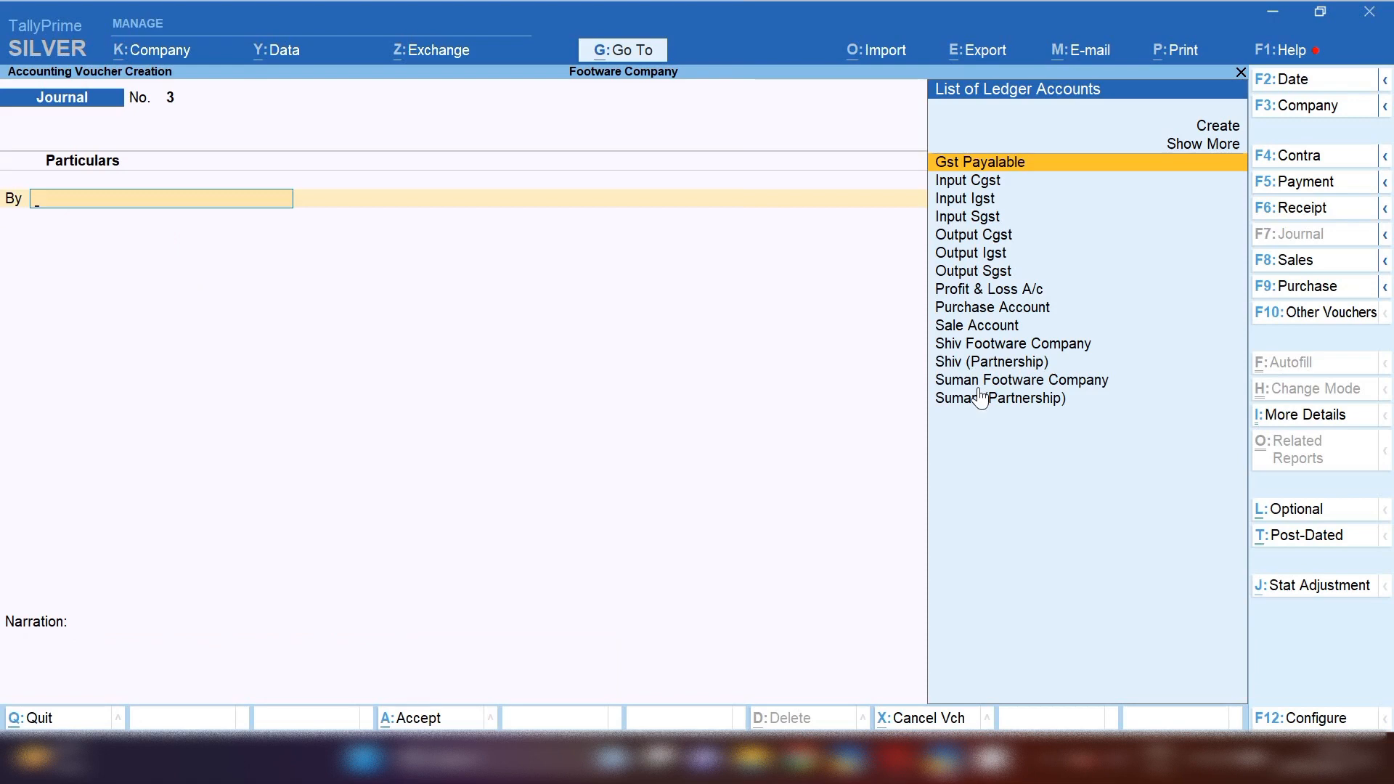
pyautogui.moveTo(834, 11)
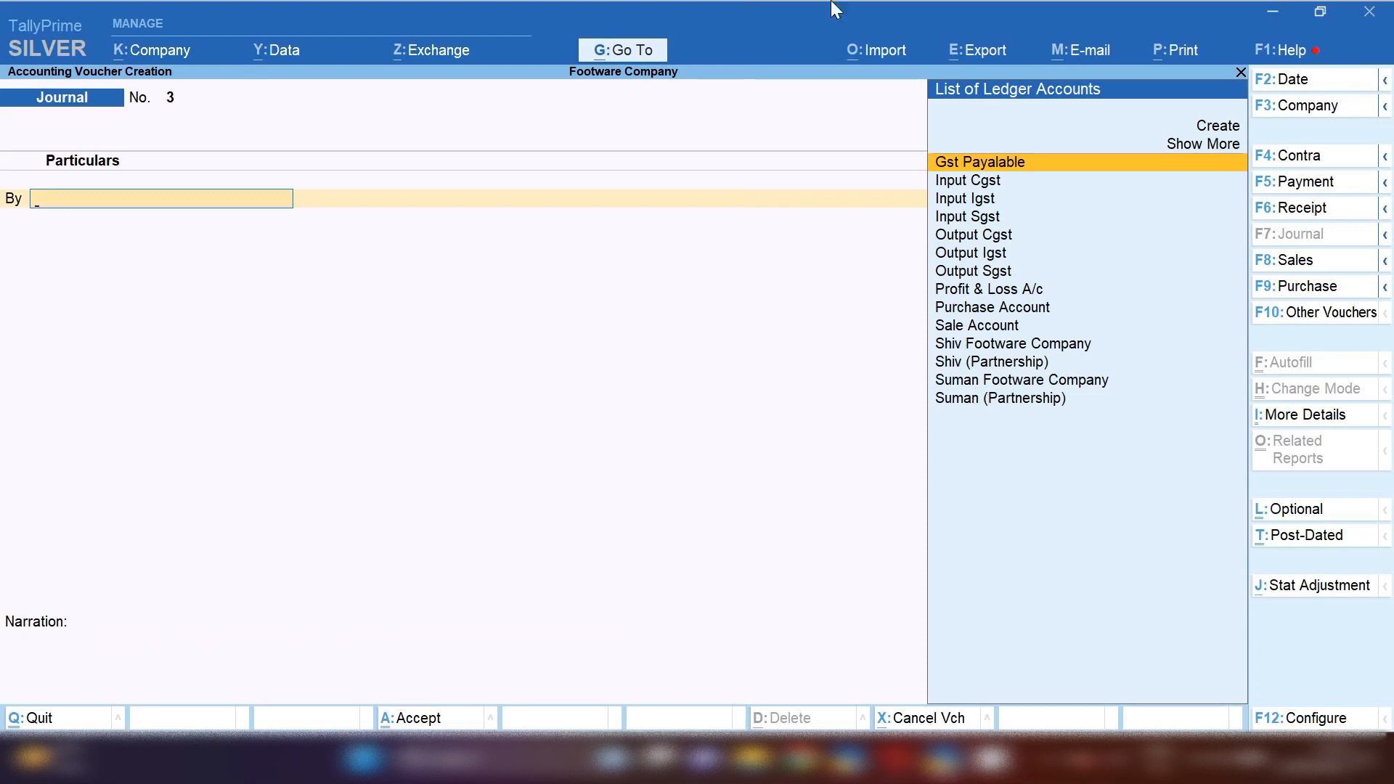
# Step: Open the Balance Sheet report from Go To to check Capital Account at 4,15,000
pyautogui.click(622, 50)
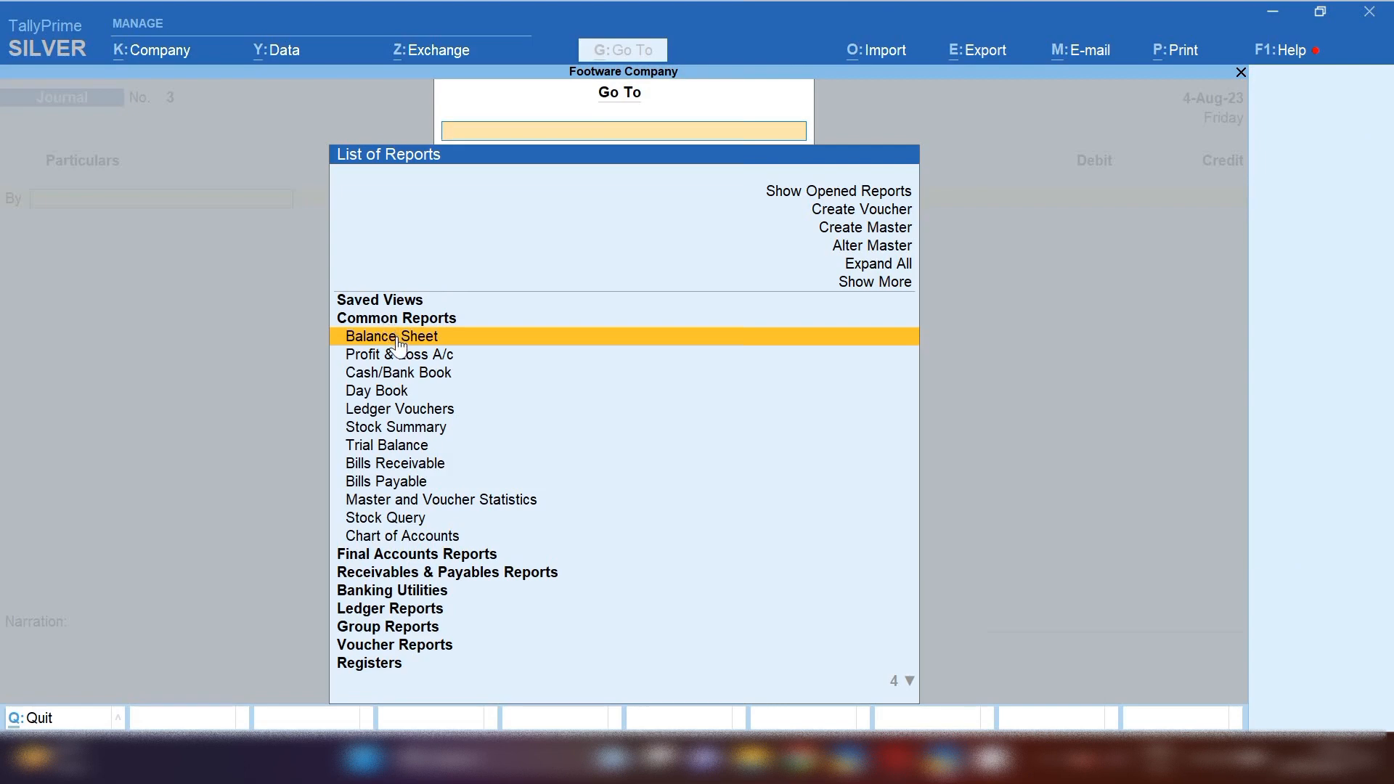
pyautogui.click(391, 336)
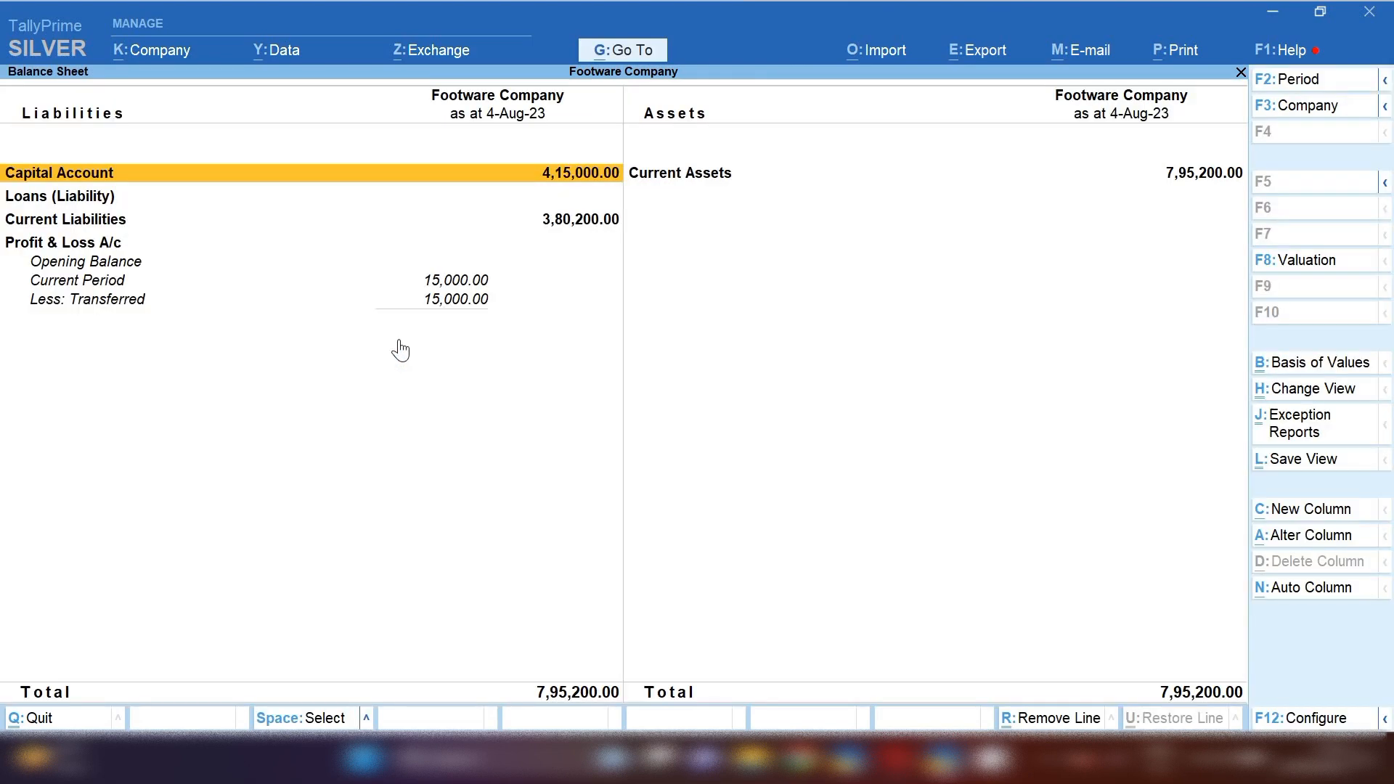
pyautogui.moveTo(80, 193)
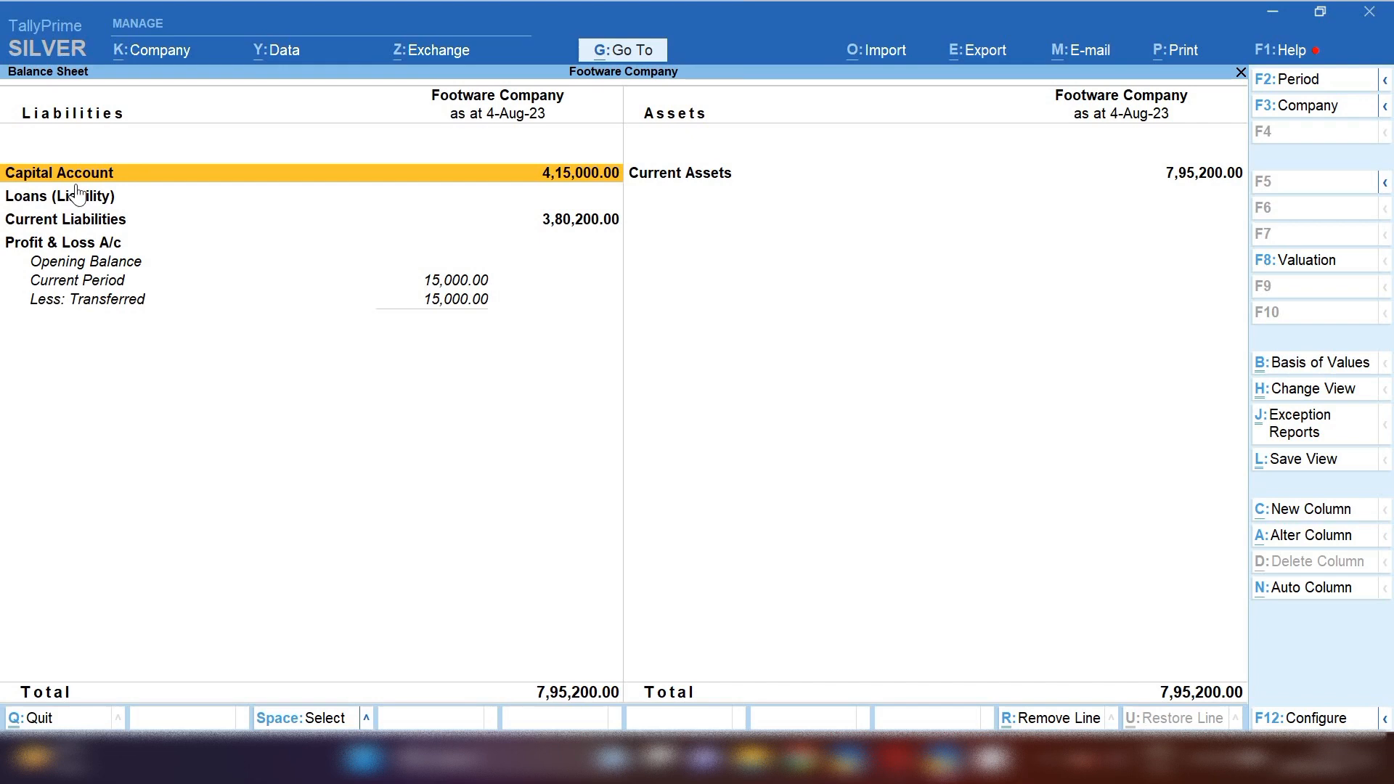
pyautogui.moveTo(593, 159)
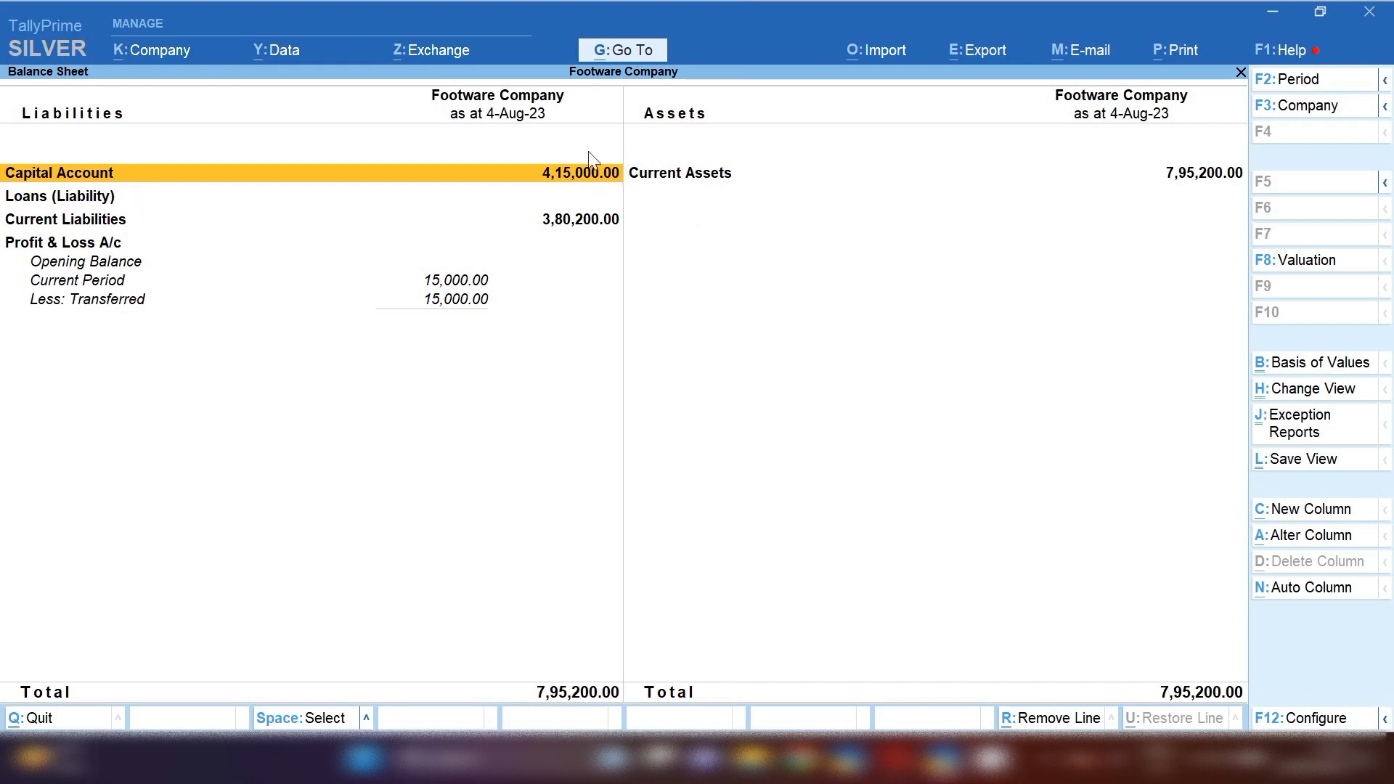
pyautogui.moveTo(571, 193)
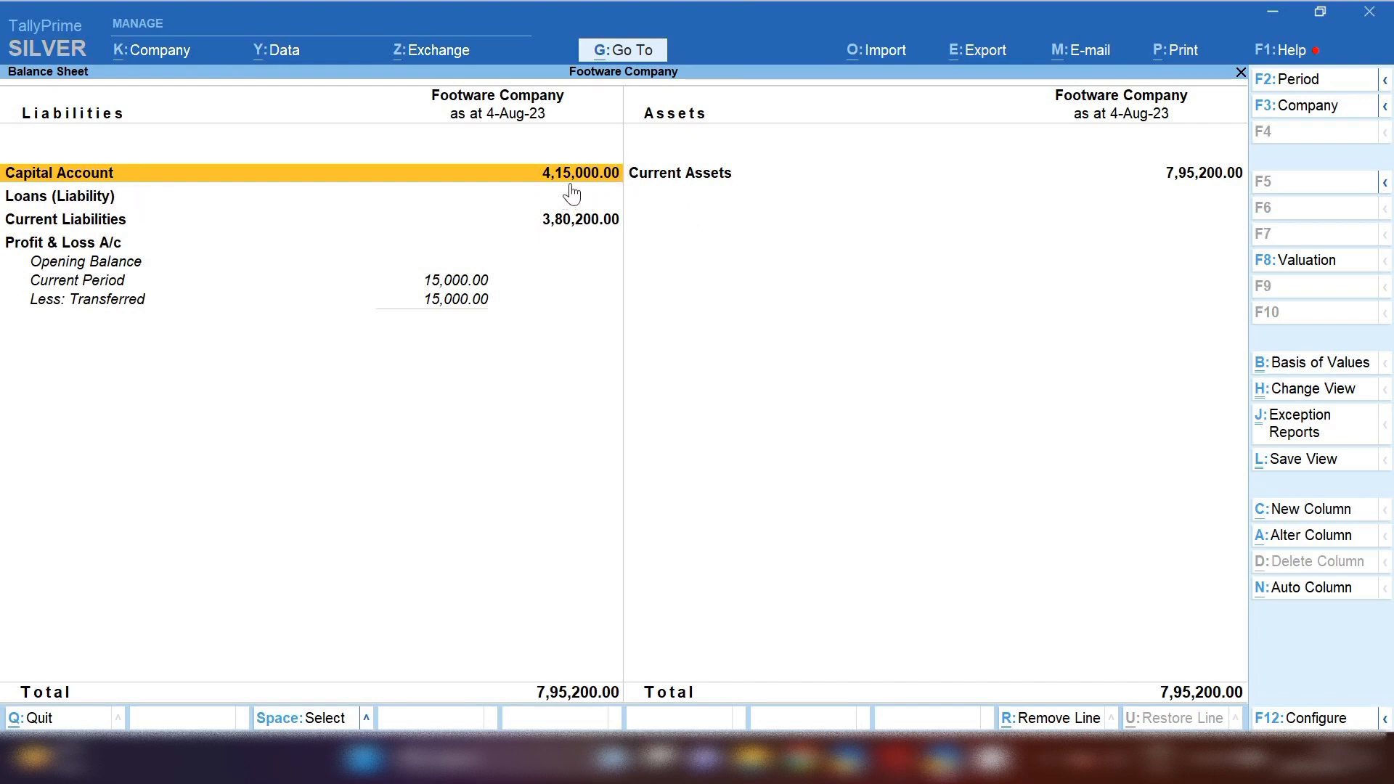
pyautogui.moveTo(565, 197)
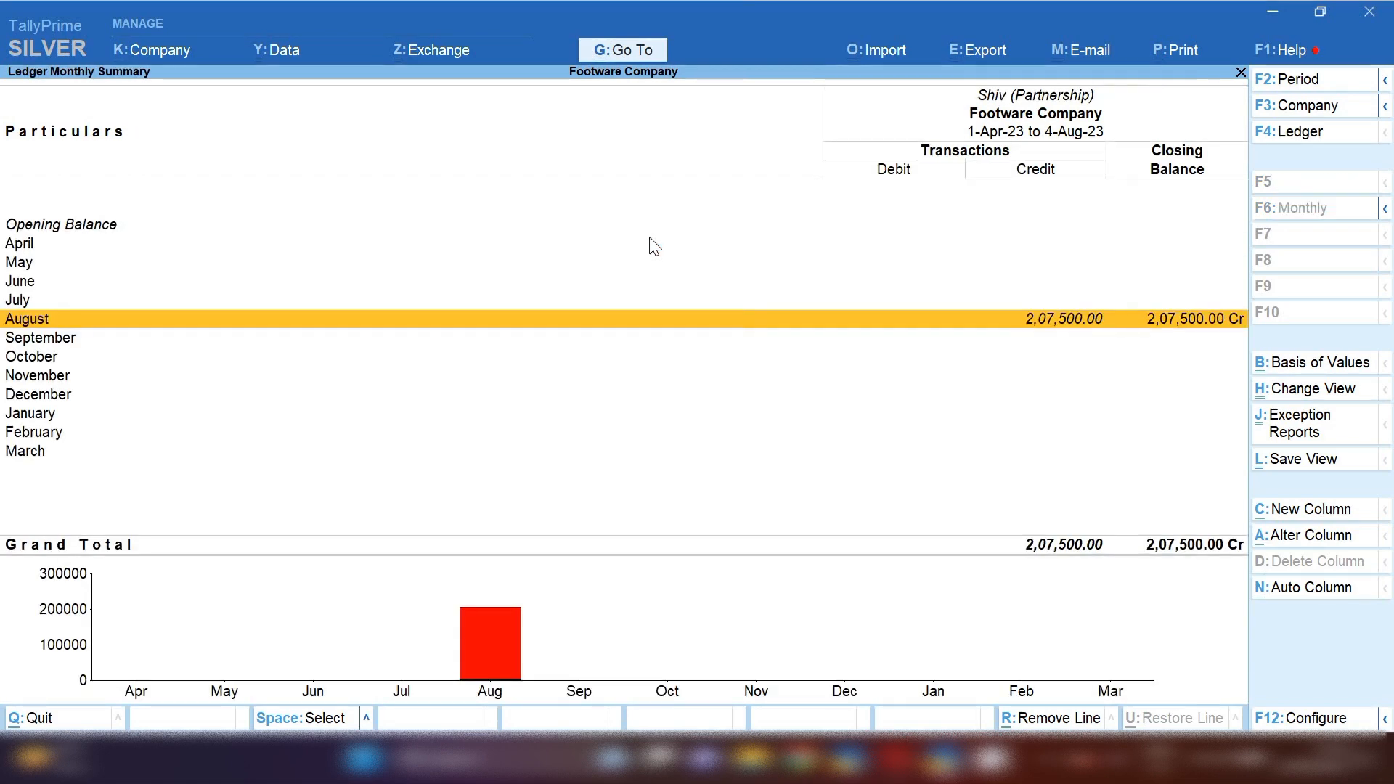
# Step: Open Shiv (Partnership)'s August ledger vouchers from the monthly summary
pyautogui.doubleClick(27, 318)
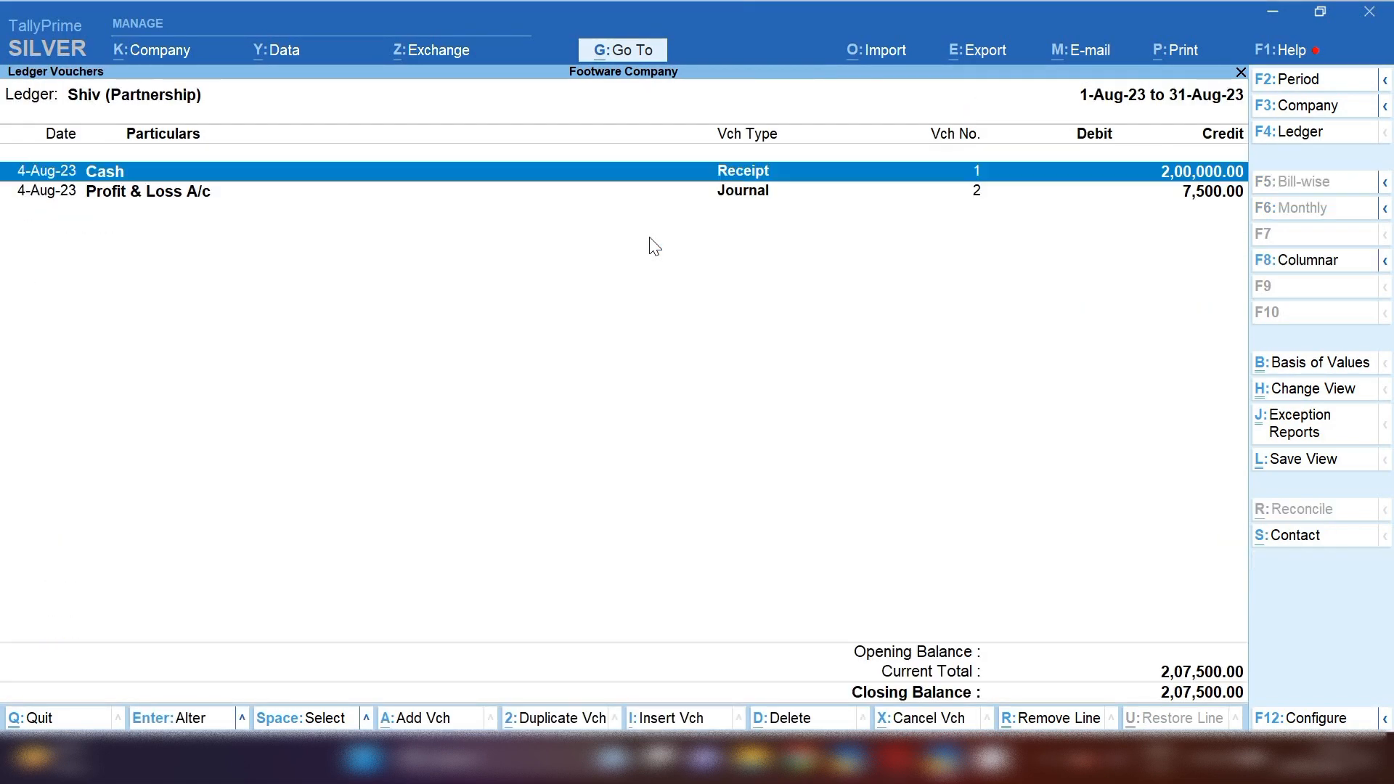